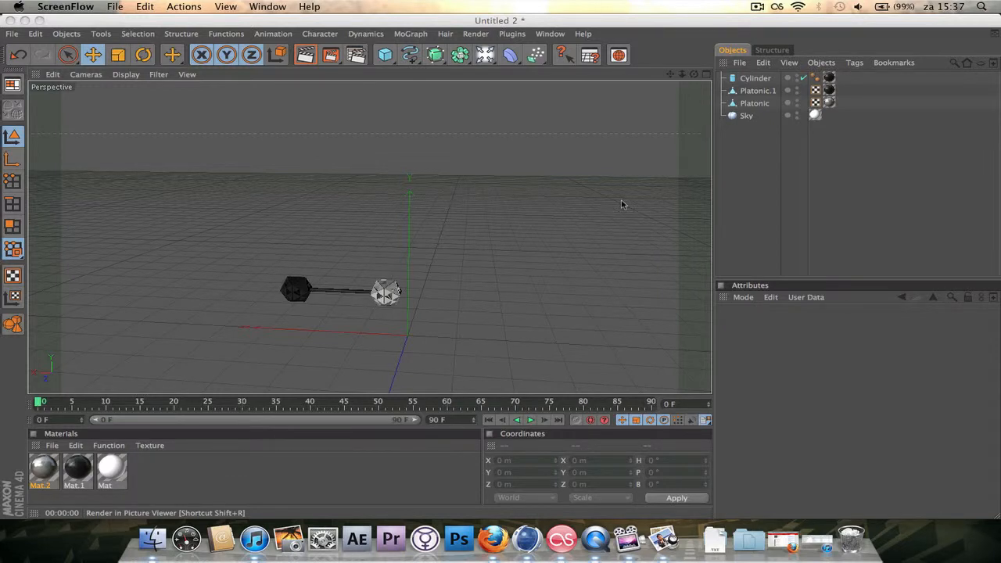
pyautogui.moveTo(318, 342)
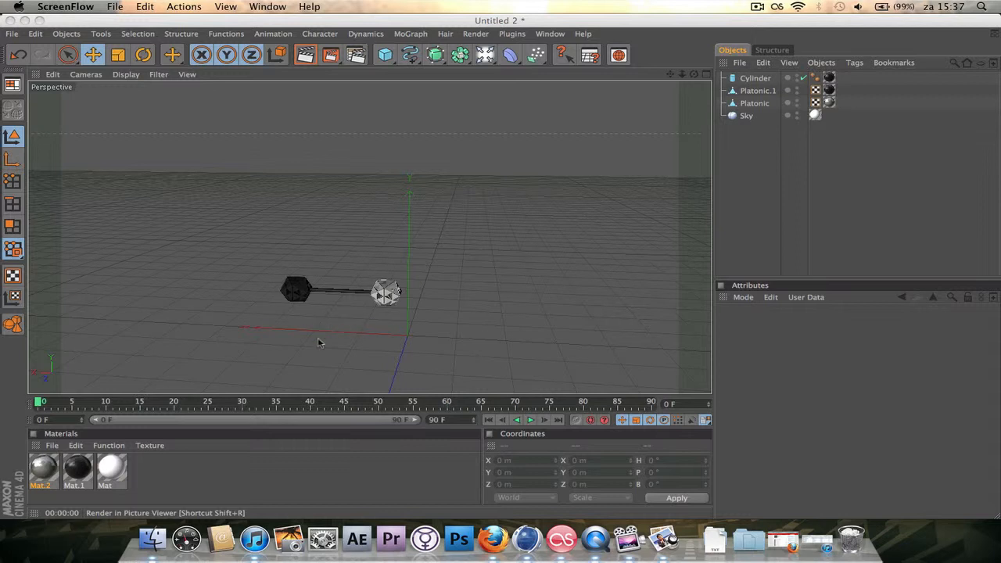
pyautogui.moveTo(371, 332)
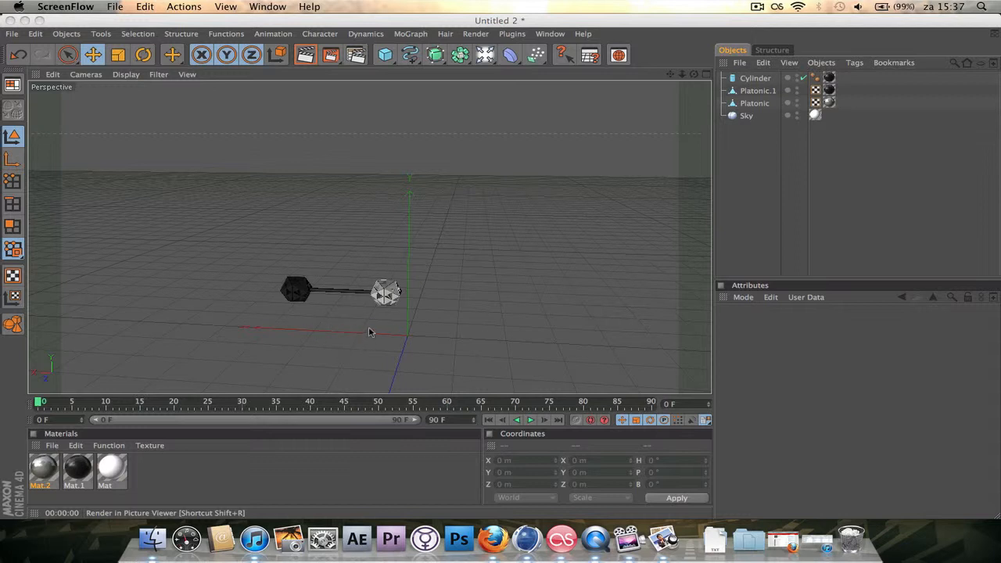
pyautogui.moveTo(374, 334)
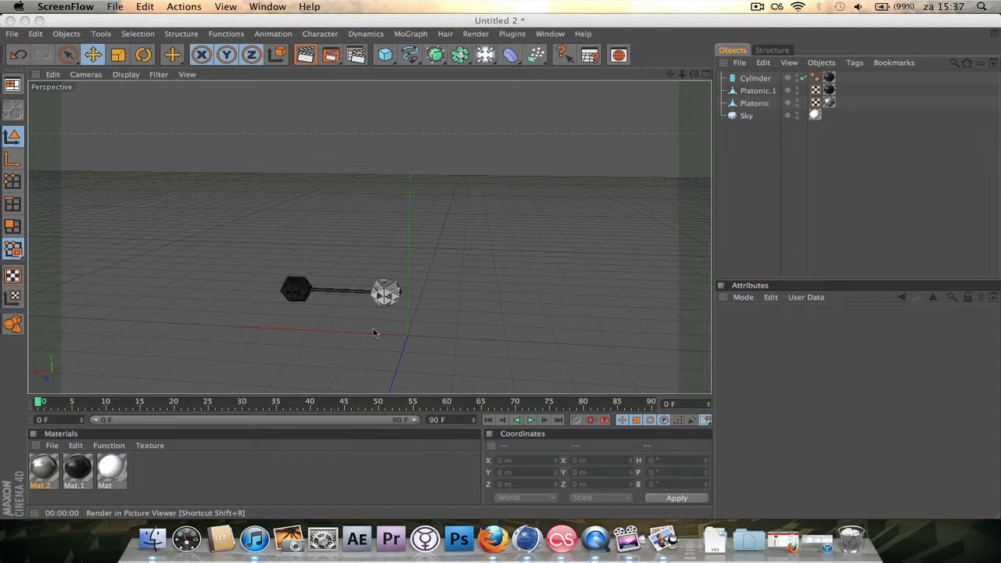
# Step: Add an empty Null Object to the scene to hold the dumbbell parts
pyautogui.click(65, 33)
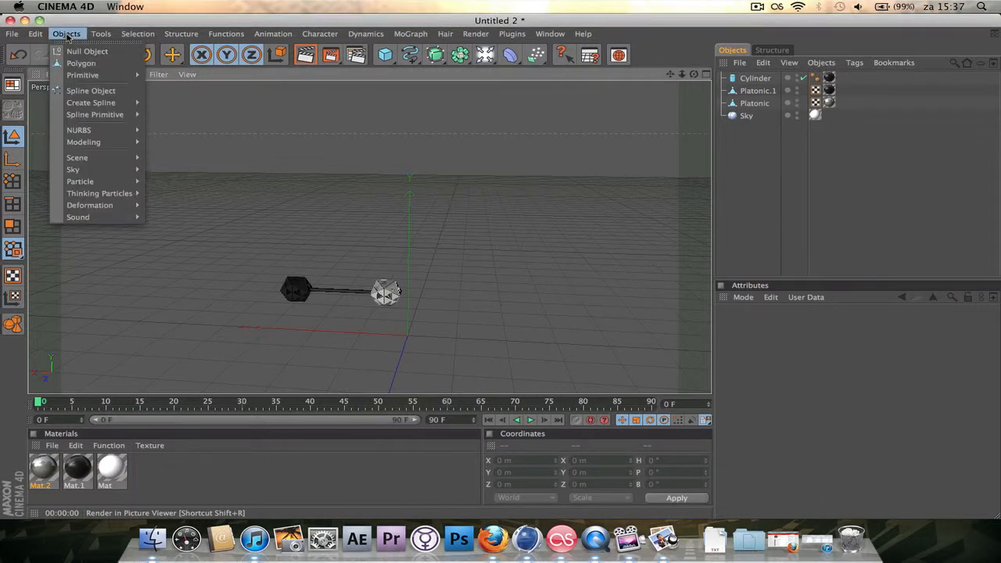
pyautogui.click(87, 51)
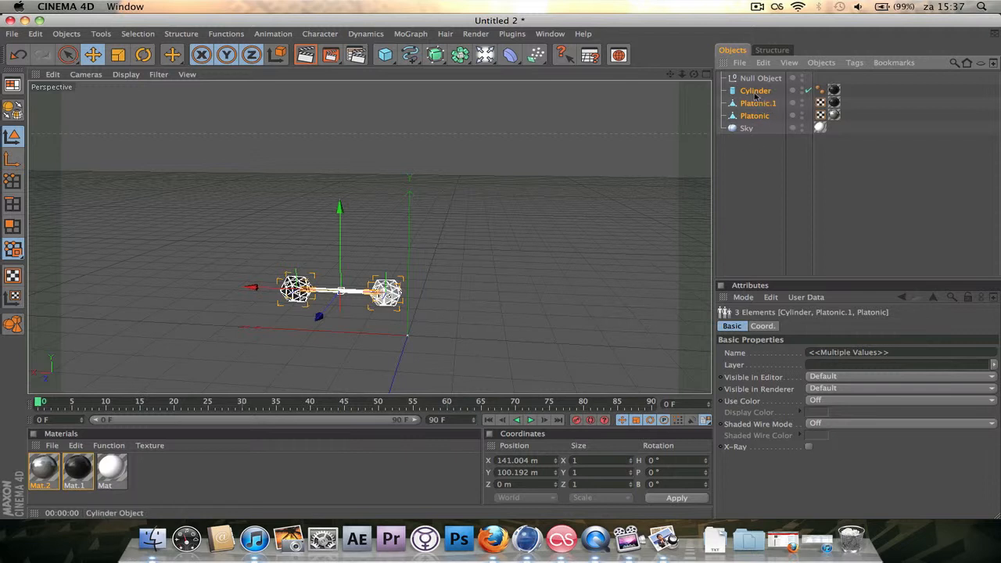
pyautogui.moveTo(763, 79)
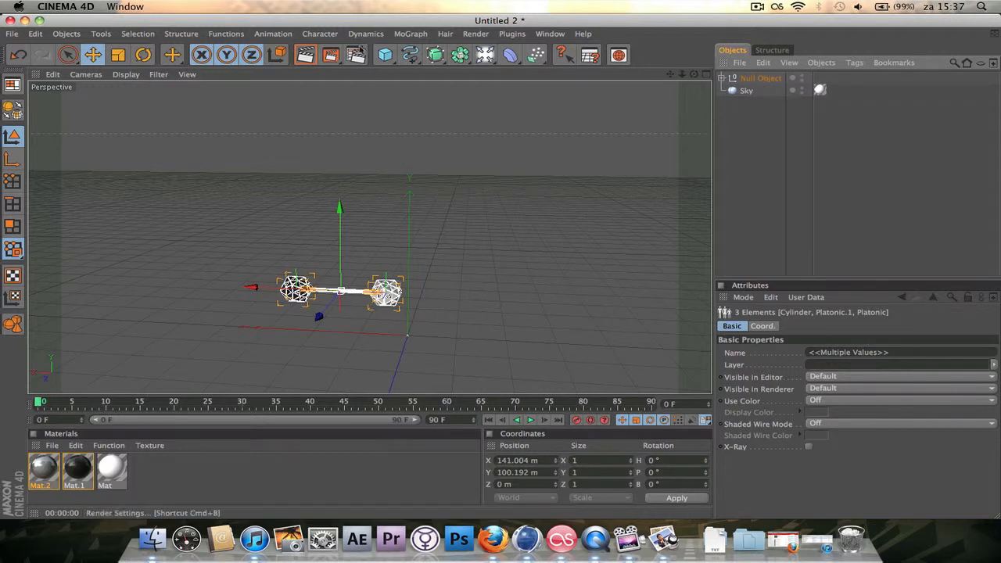
# Step: Add a Cloner, raise its clone count, and enter 74 for the vertical spacing
pyautogui.click(411, 34)
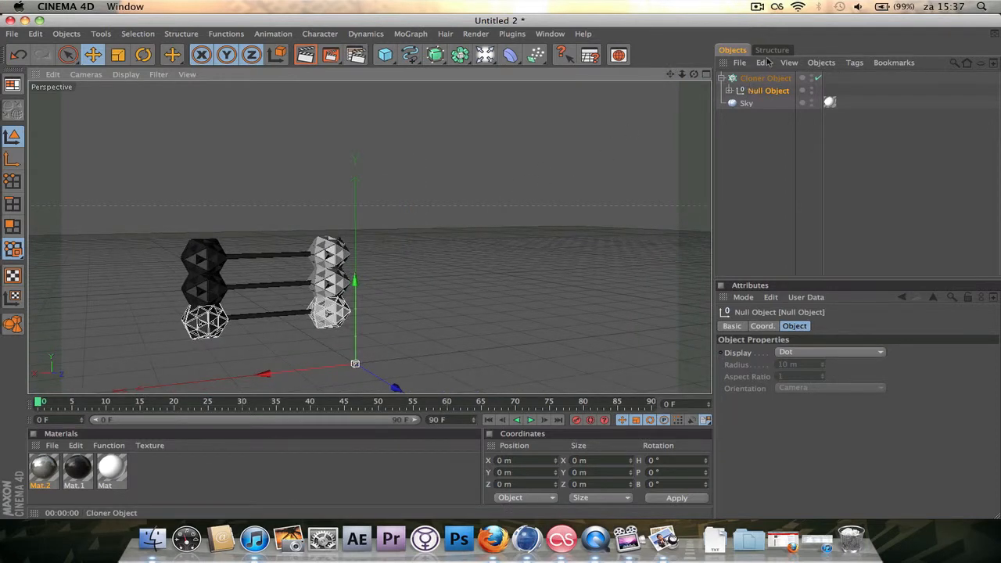
pyautogui.click(765, 78)
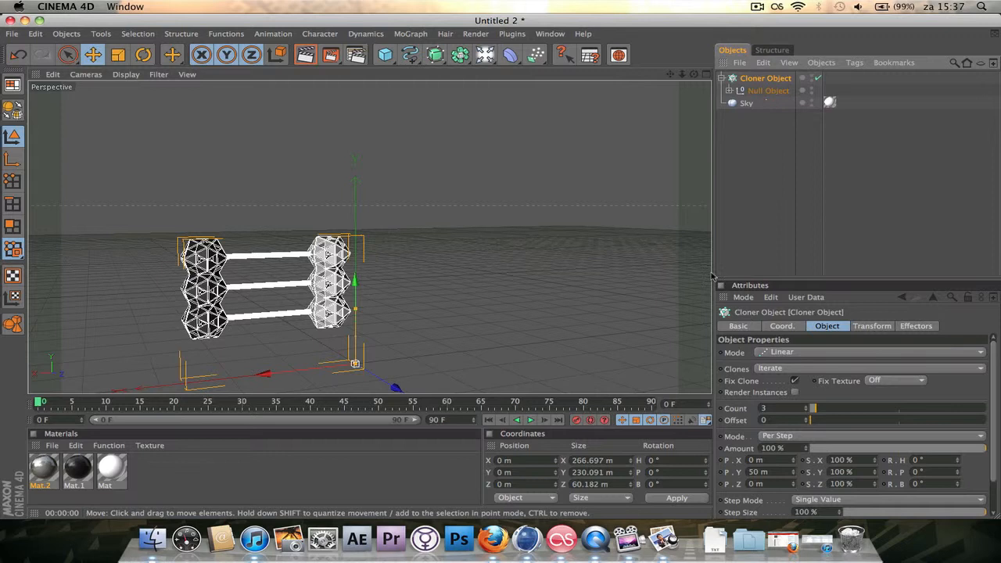
pyautogui.moveTo(814, 408); pyautogui.dragTo(825, 408)
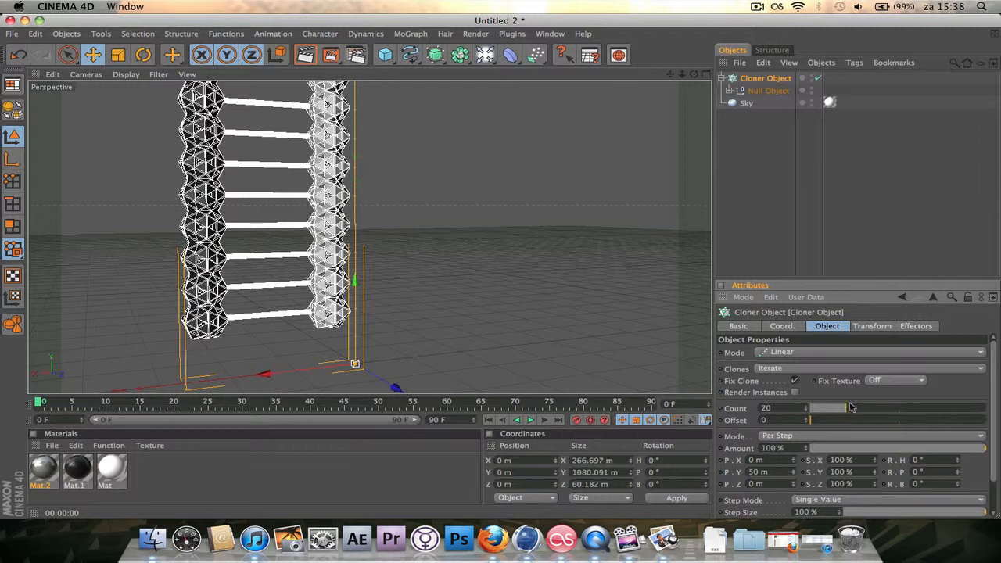
pyautogui.moveTo(851, 408)
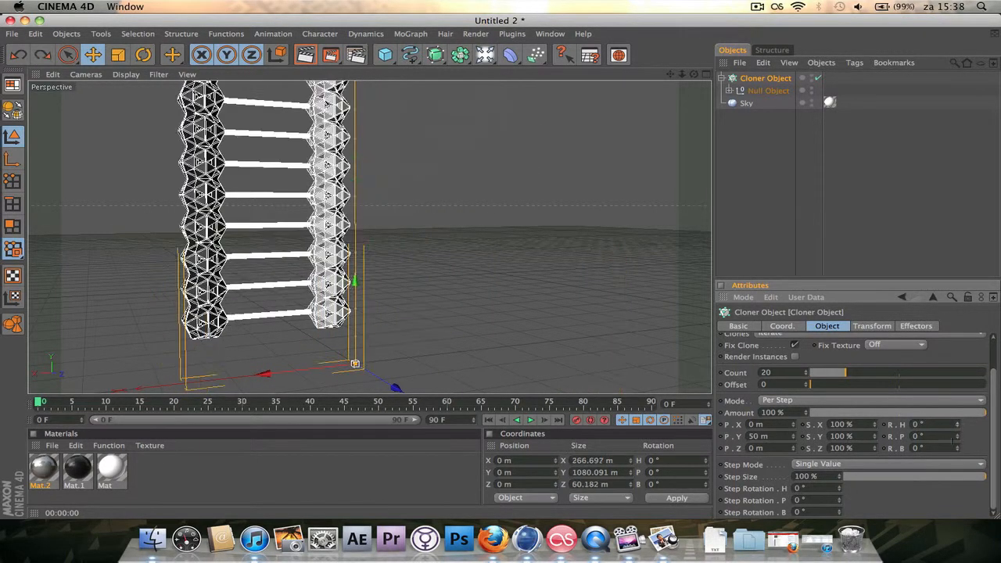
pyautogui.write('74')
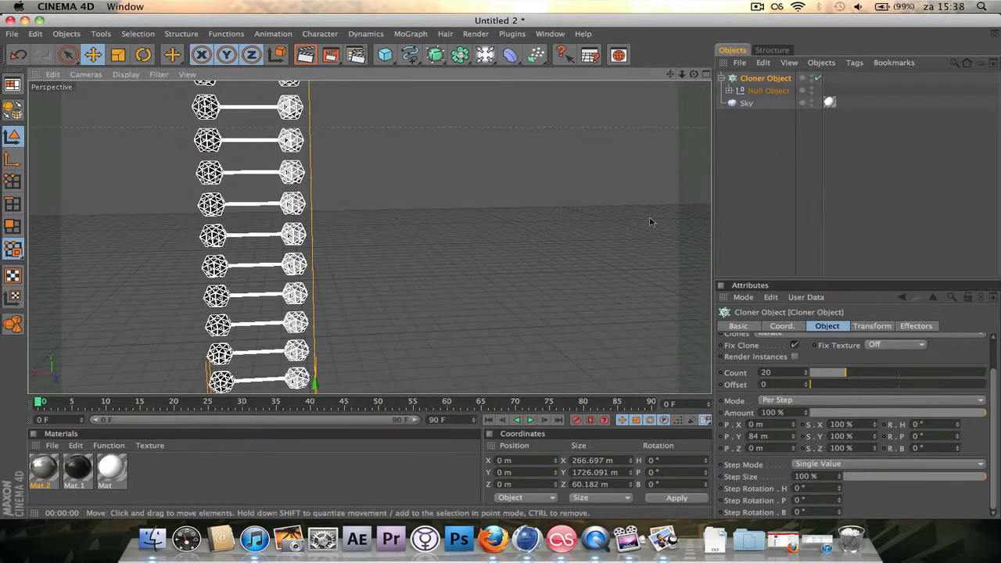
# Step: Set the clone count to 10 and enter rotation values 5.1 and 88
pyautogui.write('10')
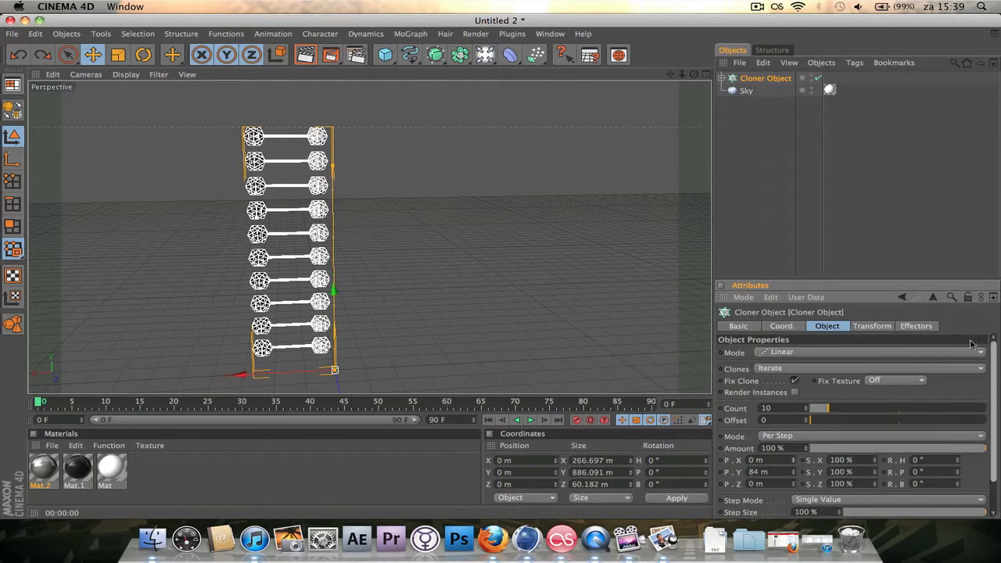
pyautogui.scroll(-3)
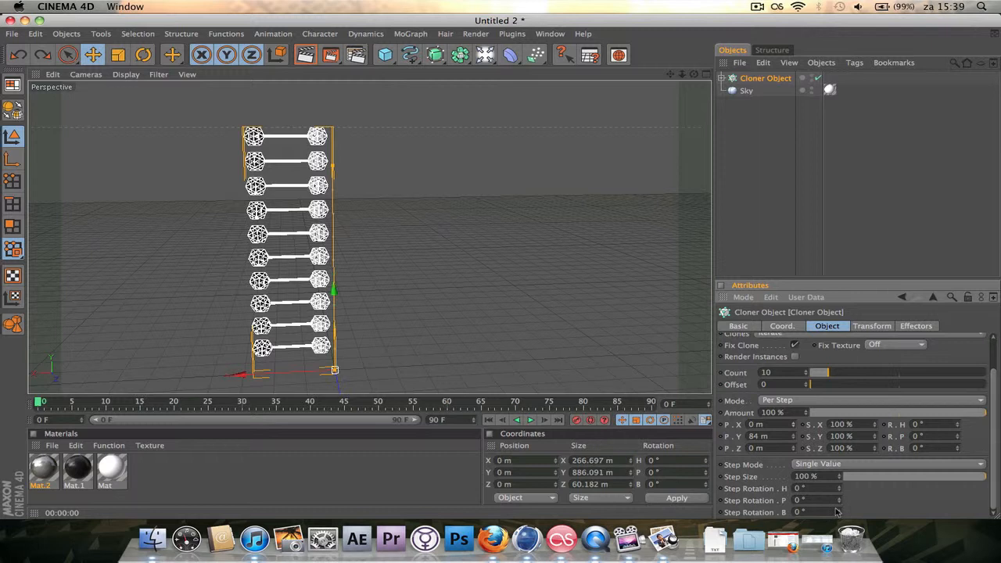
pyautogui.write('5.1')
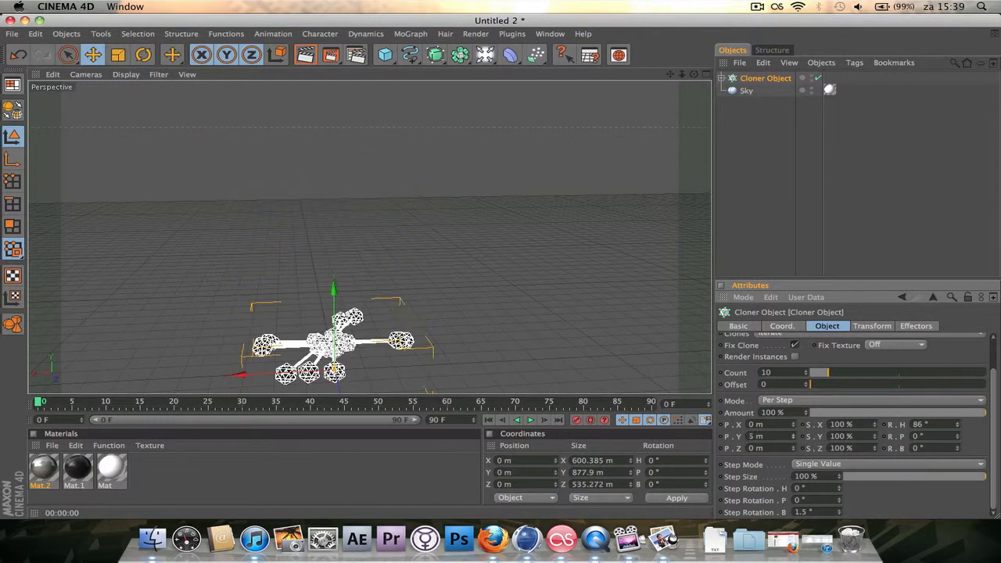
pyautogui.write('88')
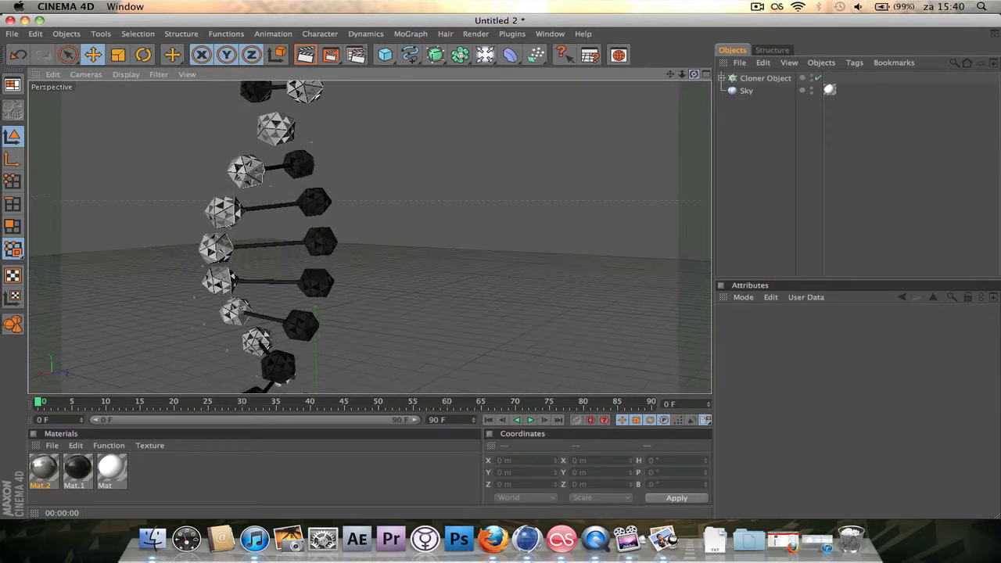
pyautogui.click(304, 54)
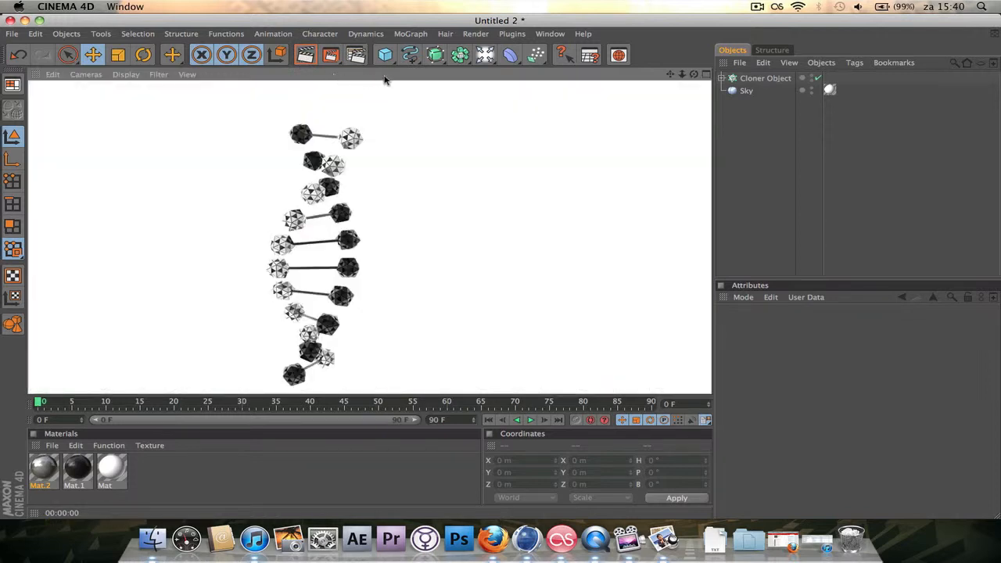
pyautogui.click(765, 77)
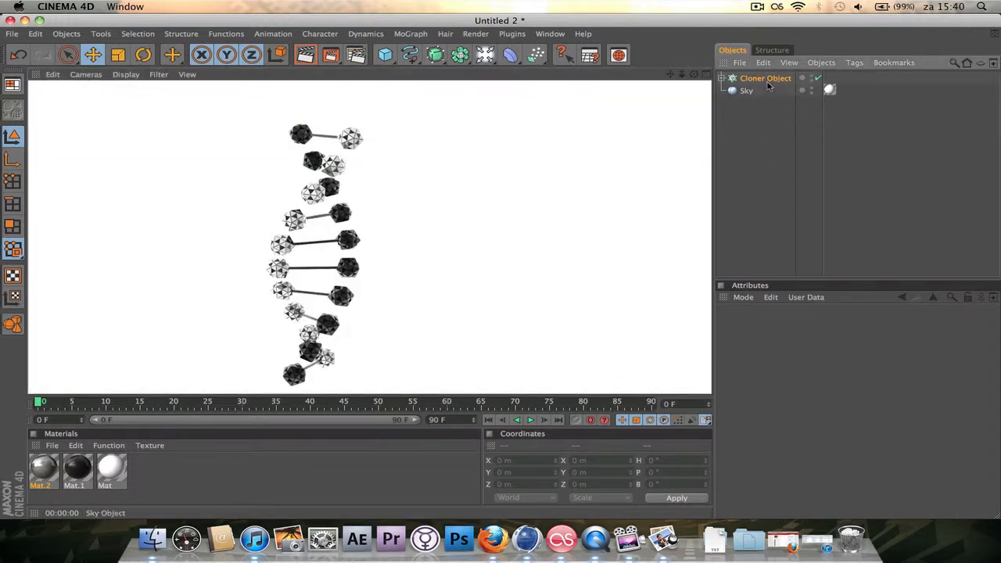
pyautogui.click(765, 77)
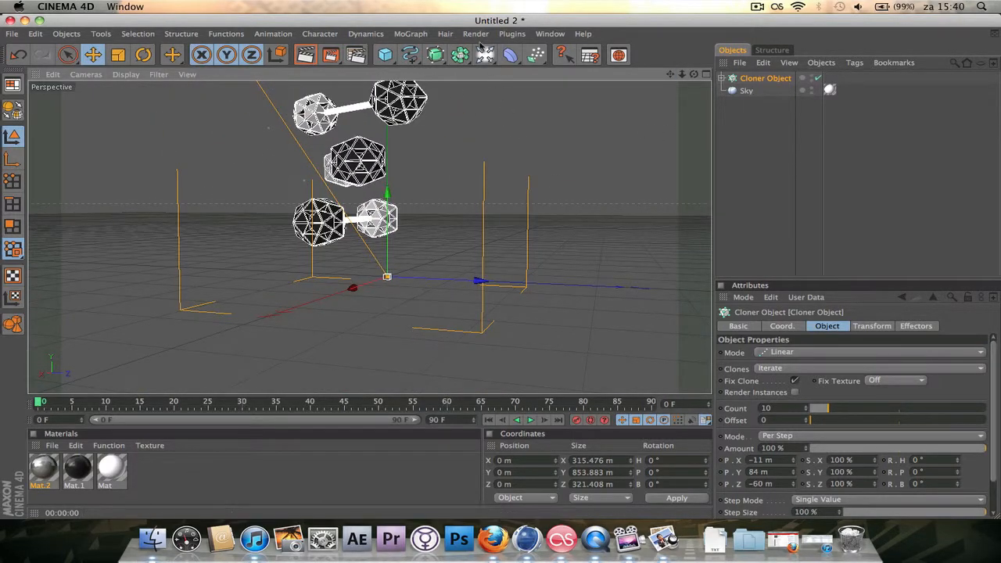
# Step: Add a camera and record its position at frame 60 with automatic keyframing
pyautogui.click(460, 54)
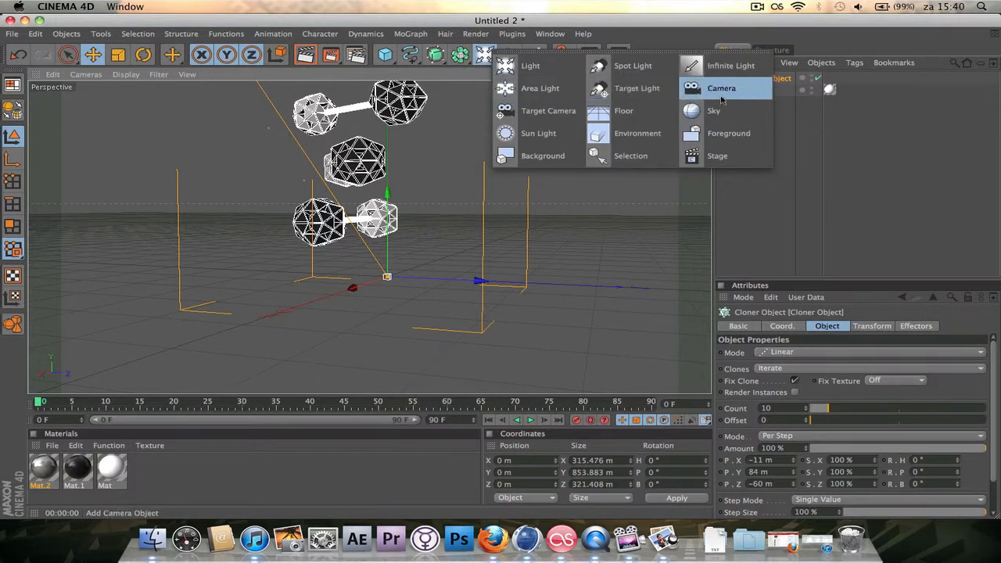
pyautogui.click(722, 88)
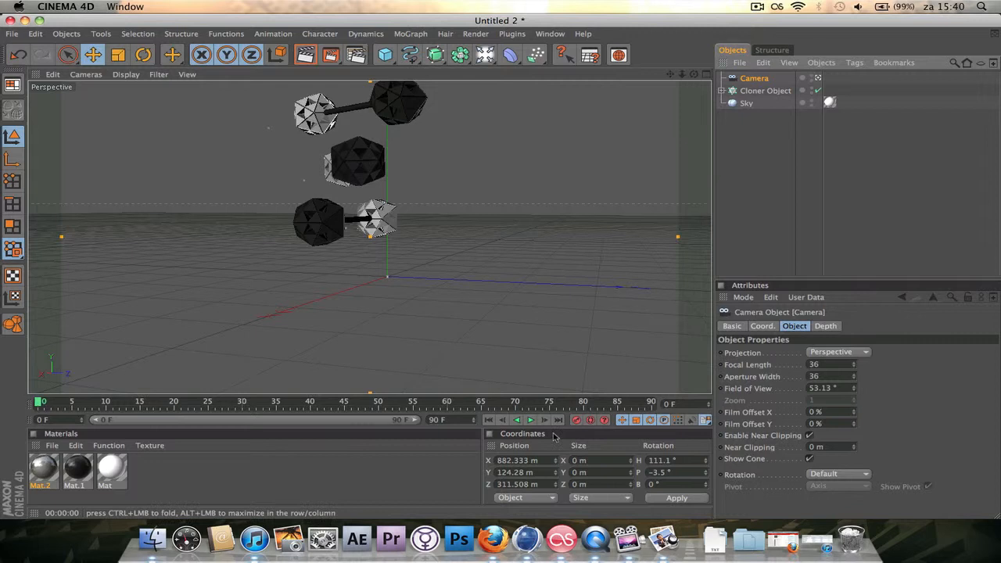
pyautogui.click(591, 420)
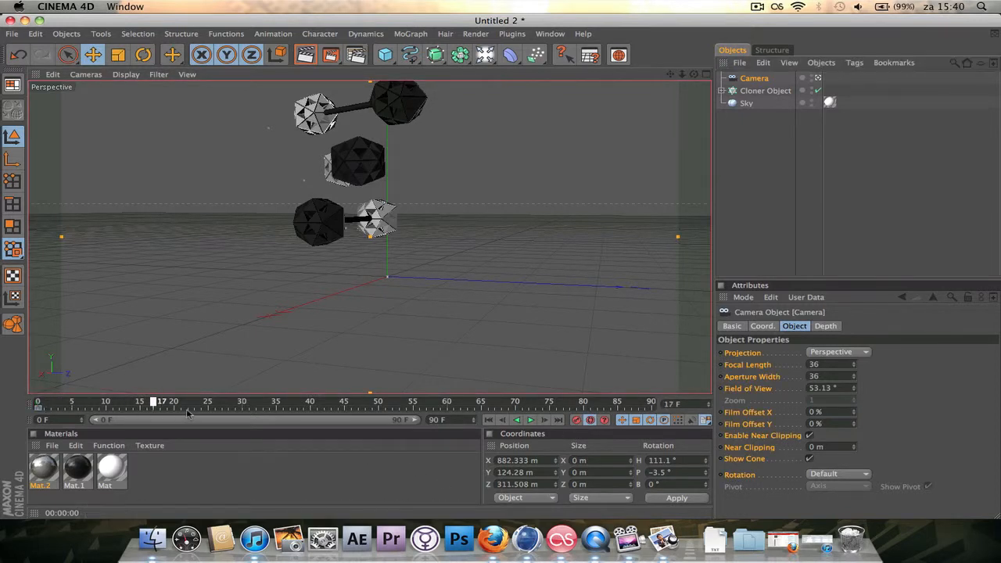
pyautogui.moveTo(157, 402); pyautogui.dragTo(450, 401)
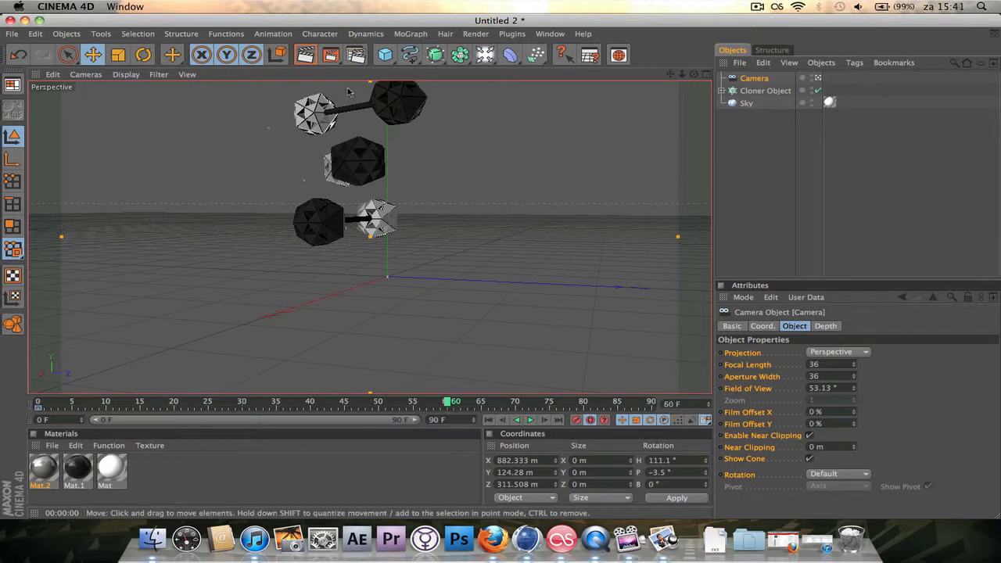
pyautogui.moveTo(413, 123)
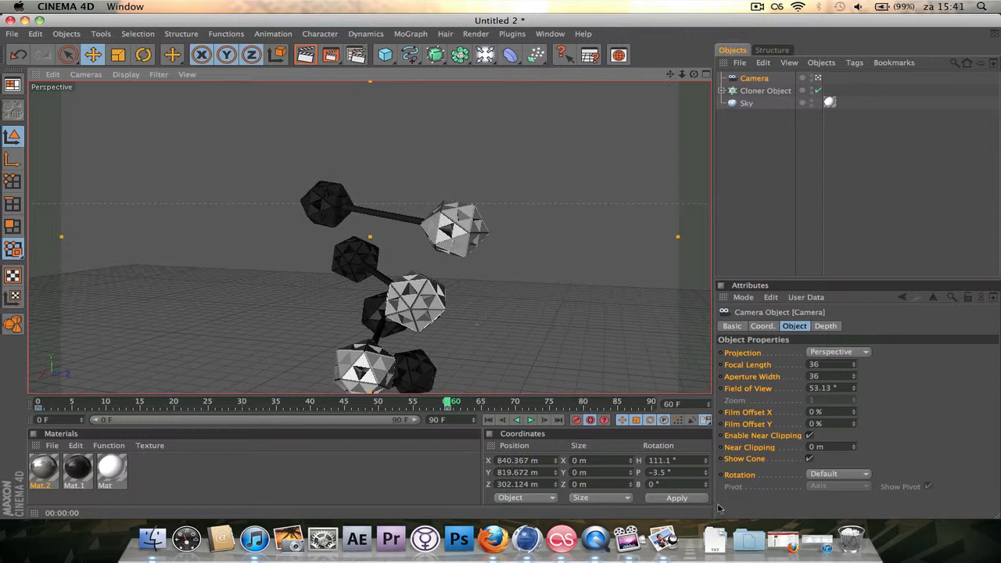
pyautogui.click(590, 420)
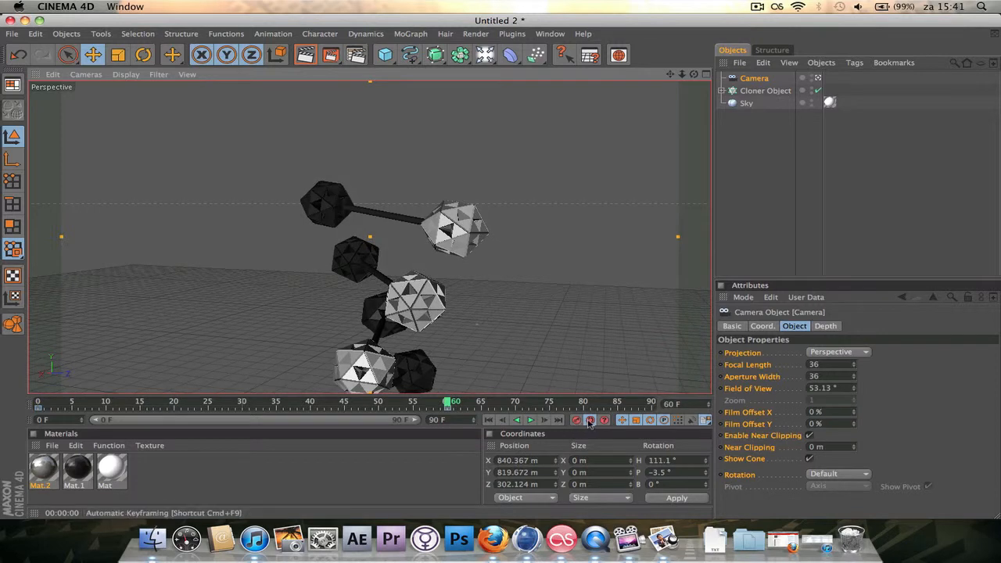
pyautogui.click(591, 420)
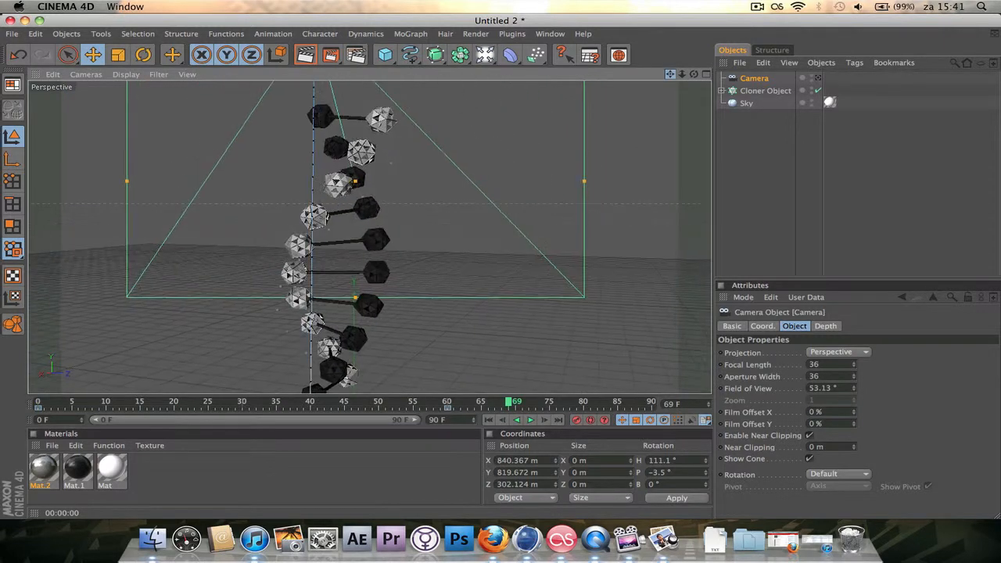
# Step: Add a MoGraph Text Object reading 'Tutorial' with a height of 75 m
pyautogui.click(410, 34)
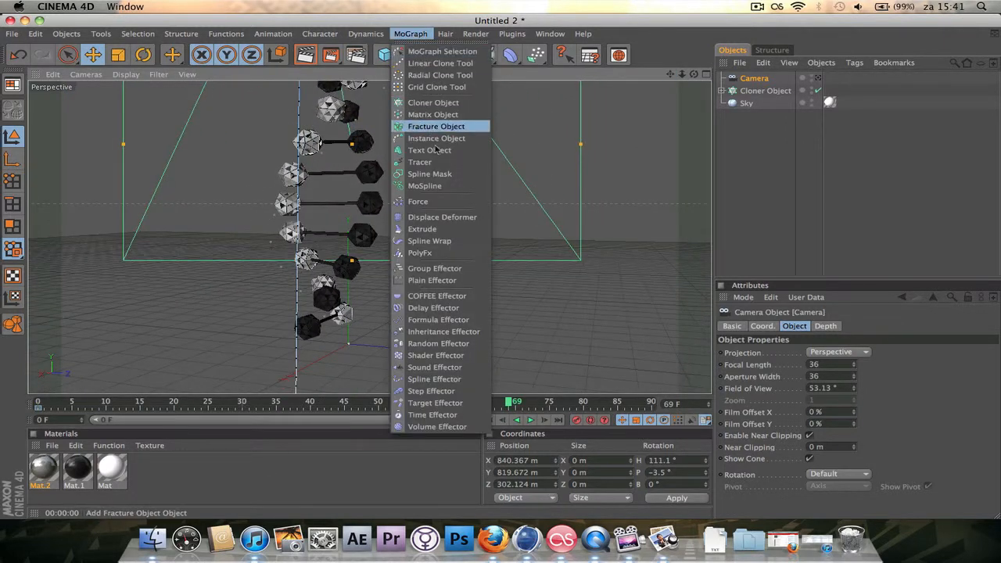
pyautogui.click(428, 150)
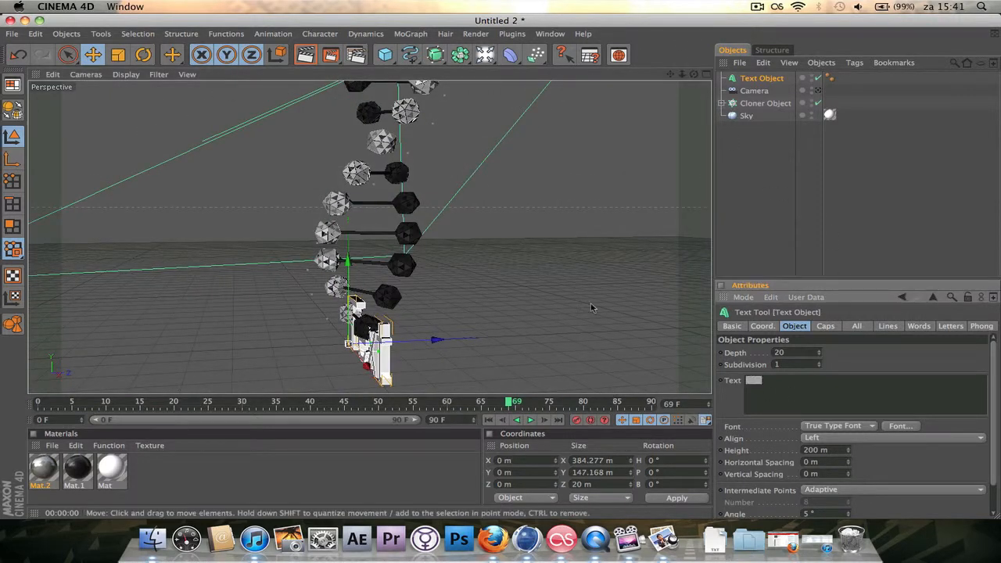
pyautogui.write('Tutor')
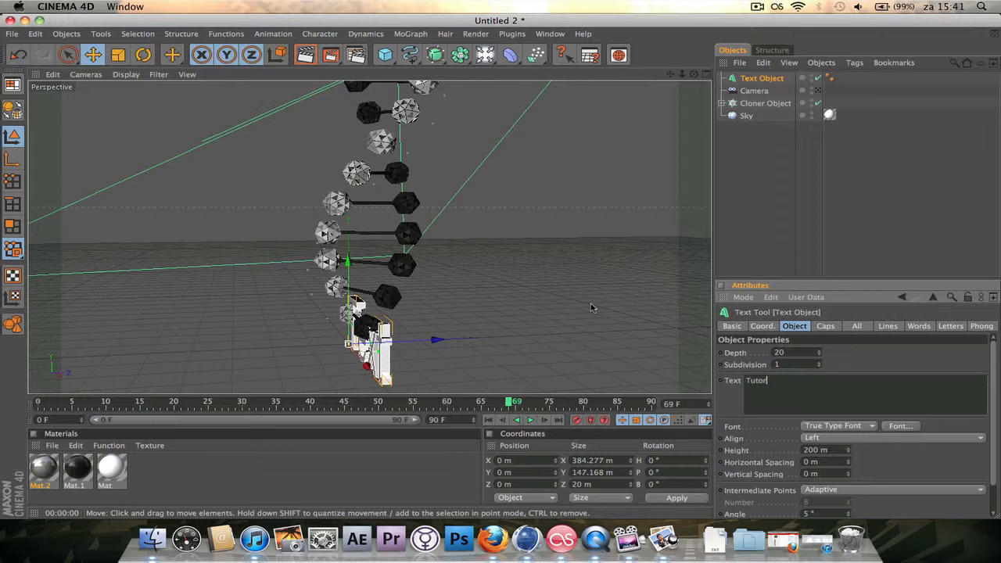
pyautogui.write('ial')
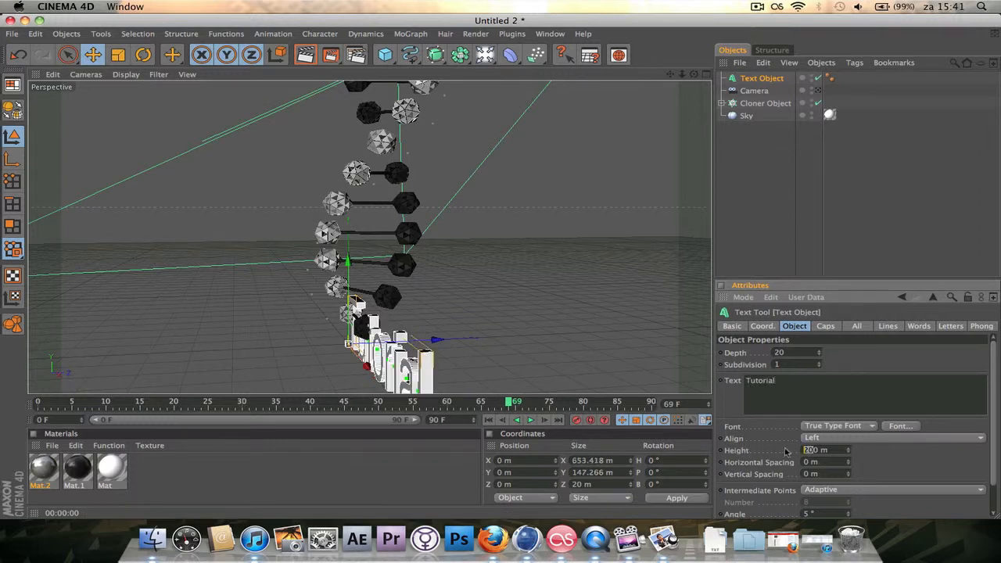
pyautogui.write('75 m')
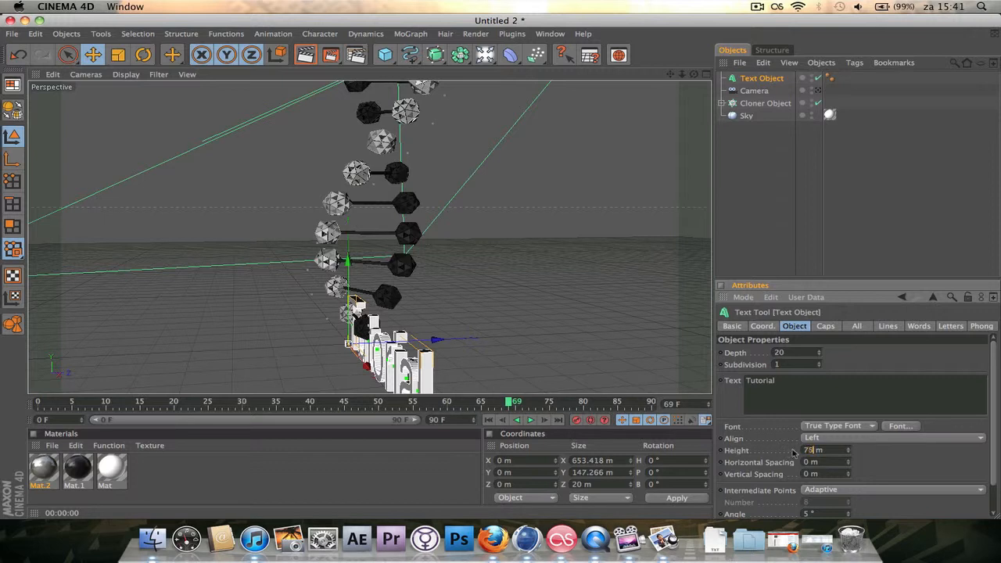
pyautogui.click(900, 426)
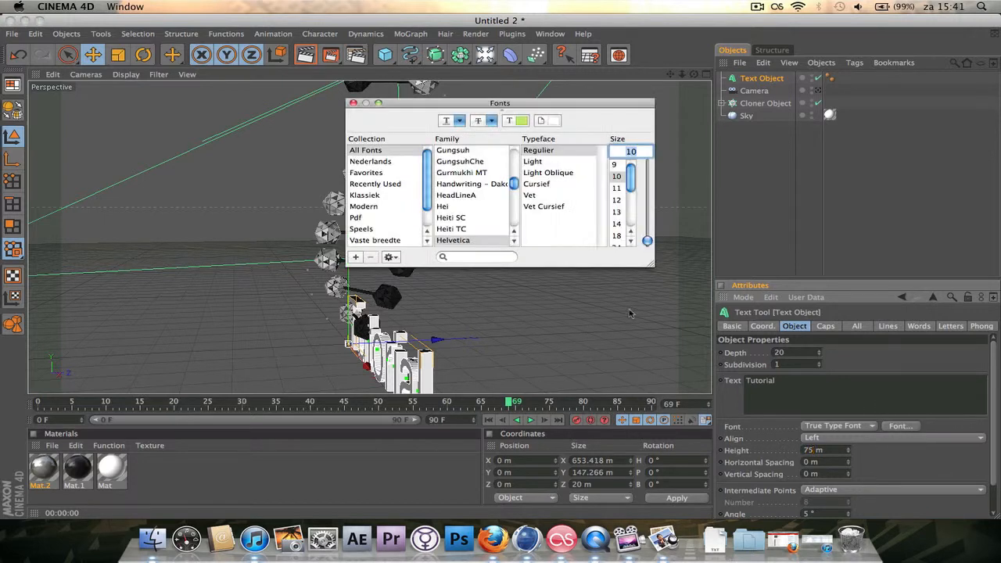
# Step: Choose a bold font for the Tutorial title
pyautogui.click(442, 206)
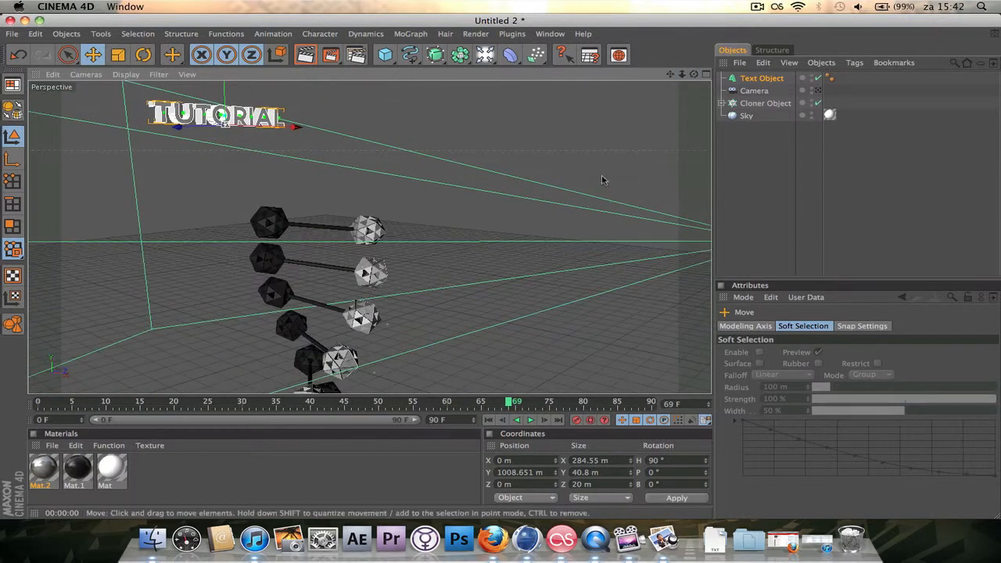
# Step: Select the Tutorial text, rotate it slightly and move it just above the strand
pyautogui.click(765, 103)
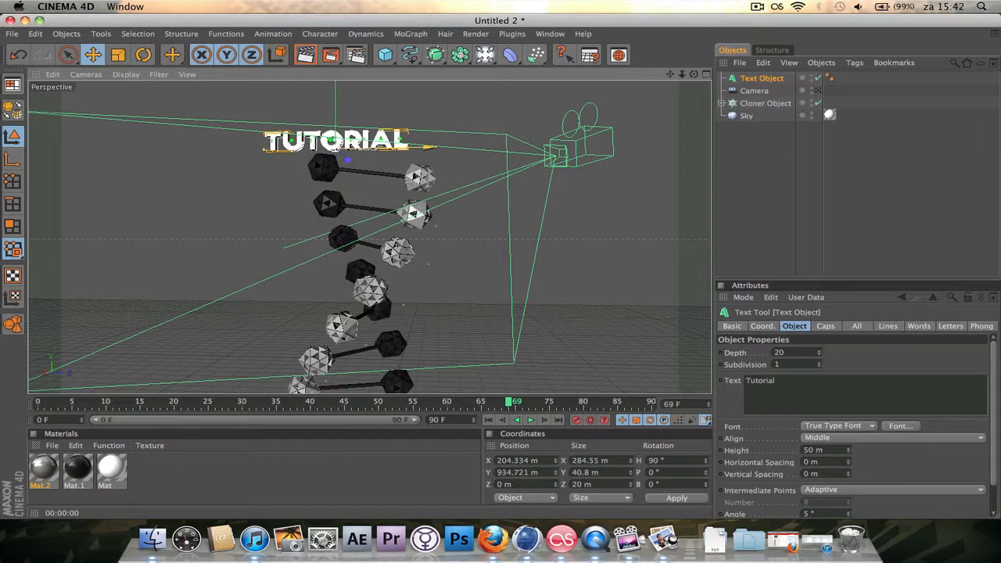
pyautogui.click(143, 54)
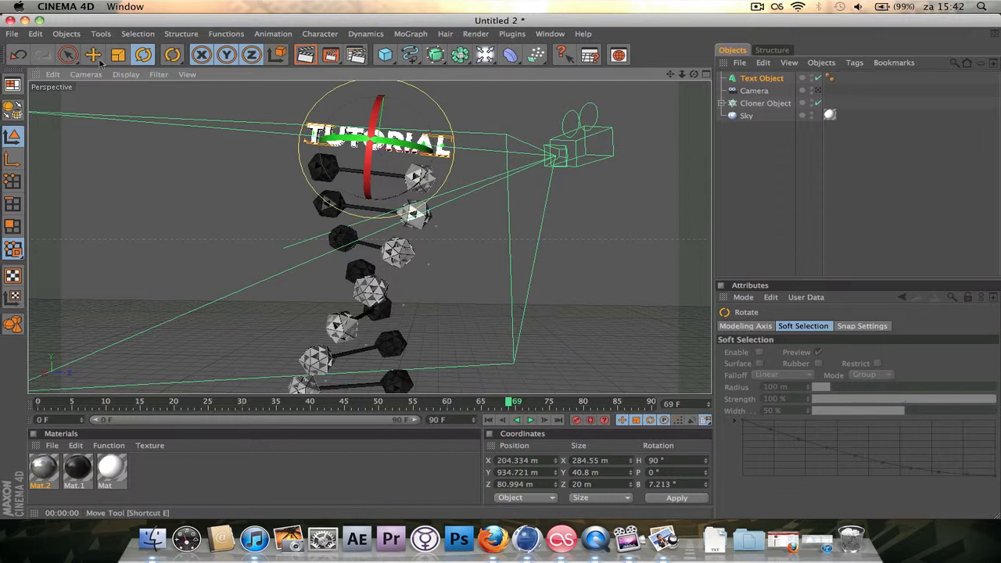
pyautogui.click(92, 54)
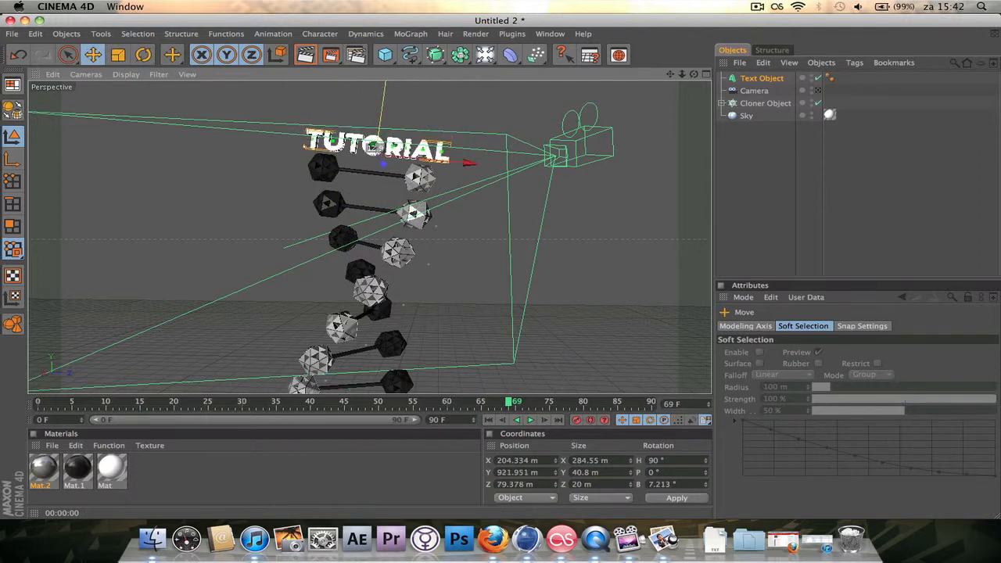
pyautogui.click(765, 103)
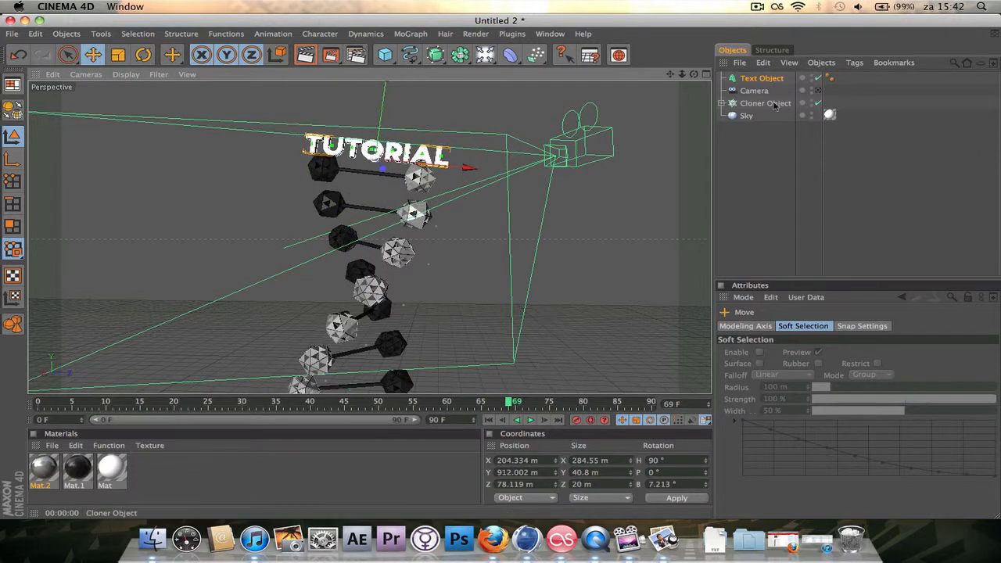
# Step: Give the title's front a rounded Fillet Cap in the Caps settings
pyautogui.click(762, 78)
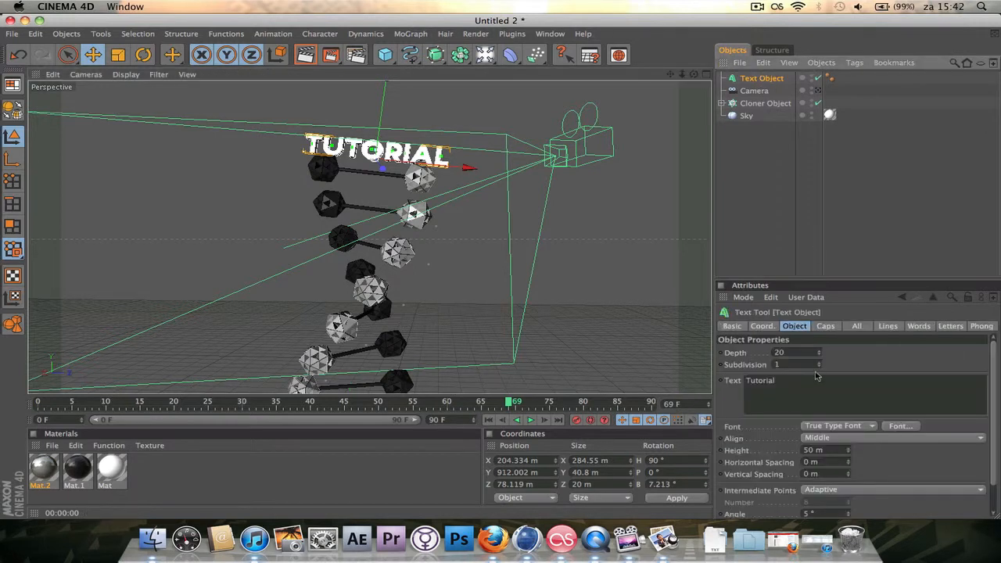
pyautogui.click(825, 325)
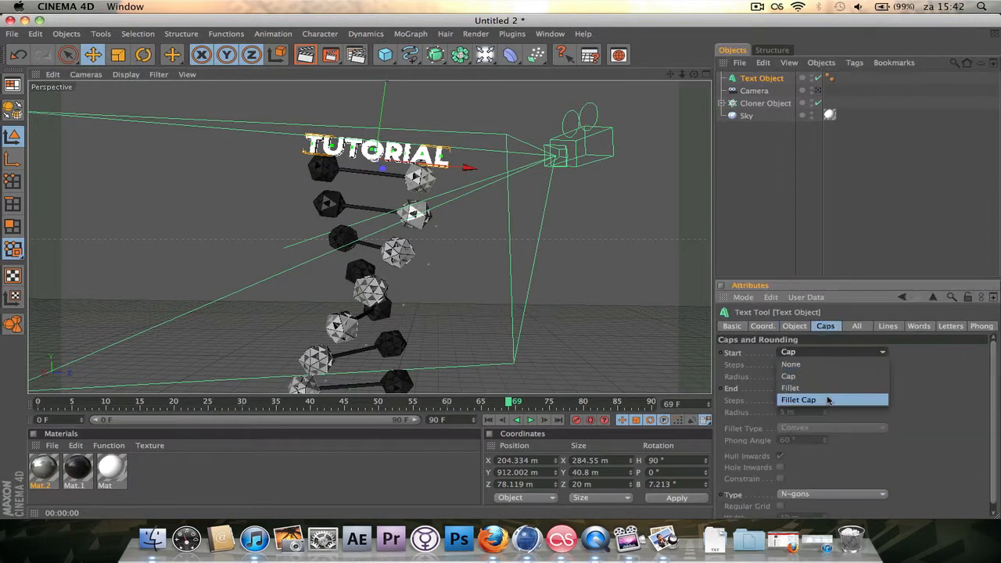
pyautogui.click(799, 400)
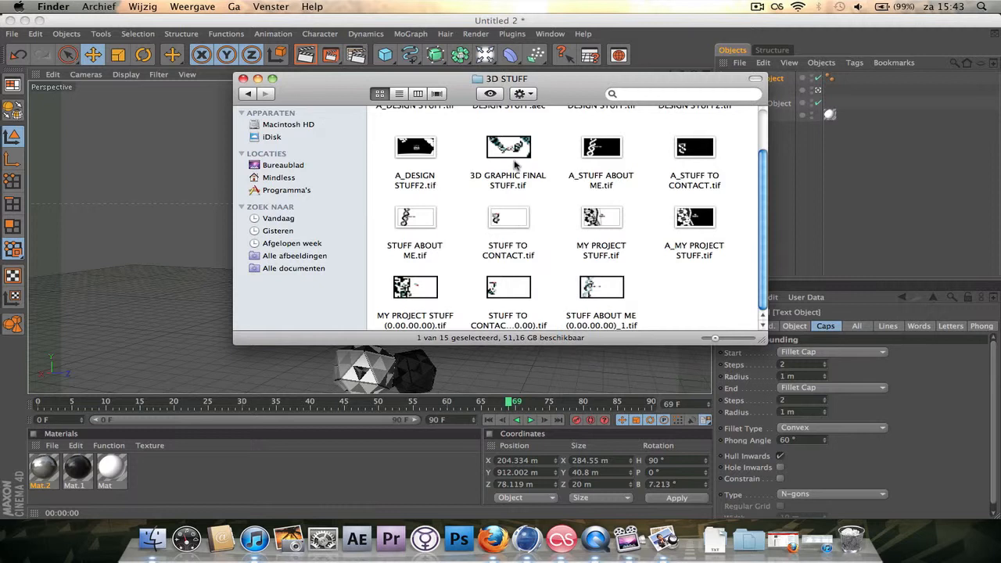
# Step: Open '3D GRAPHIC FINAL STUFF.tif' in Preview to view the finished DNA artwork
pyautogui.doubleClick(509, 157)
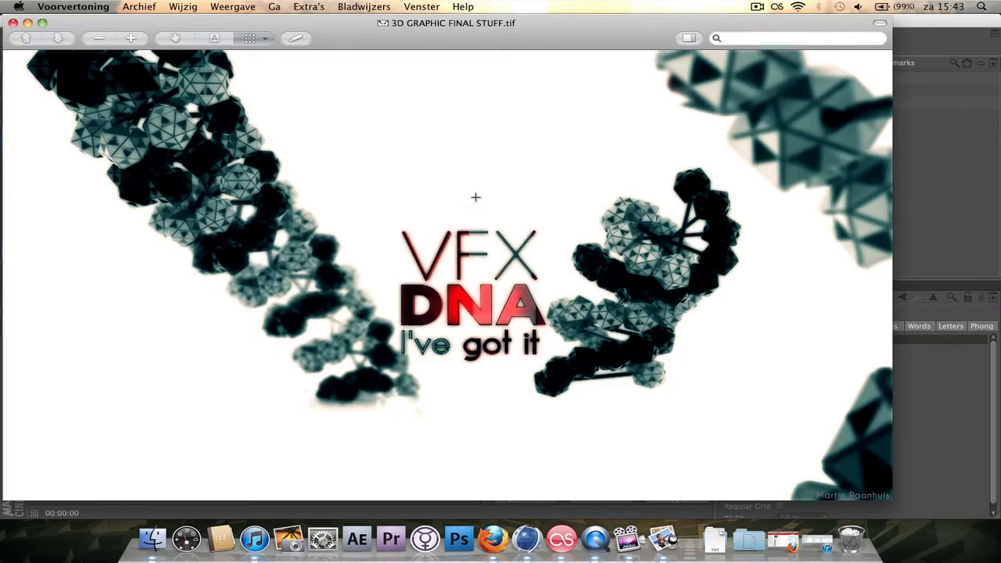
pyautogui.moveTo(13, 23)
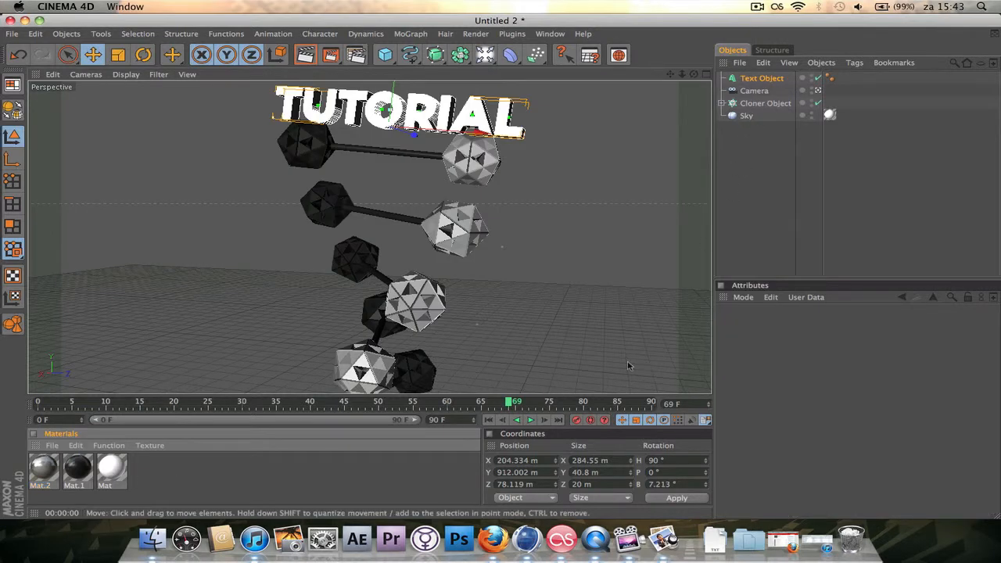
# Step: Scrub back to about frame 60, then select the camera and raise it to frame the title
pyautogui.moveTo(508, 401); pyautogui.dragTo(483, 401)
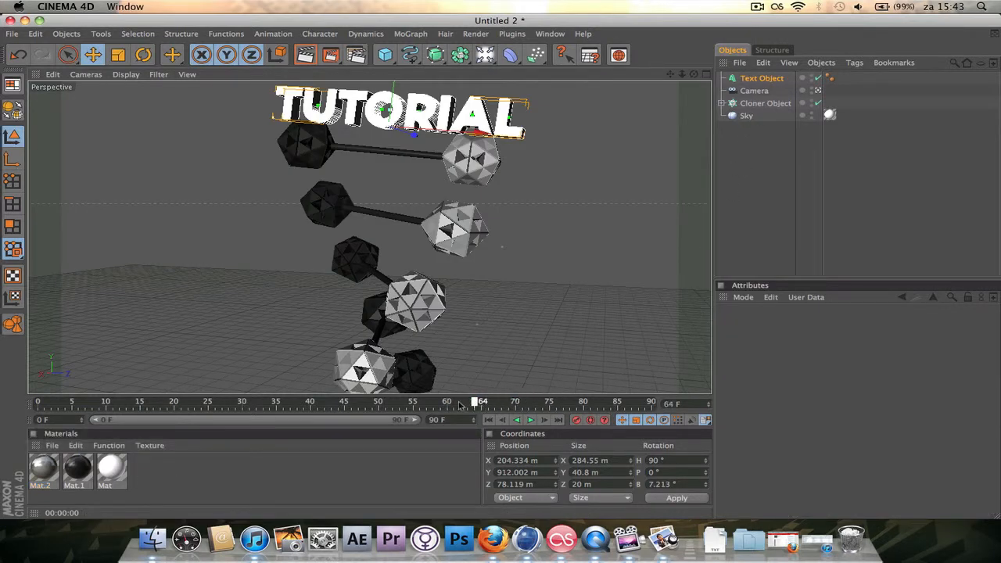
pyautogui.moveTo(481, 402); pyautogui.dragTo(454, 401)
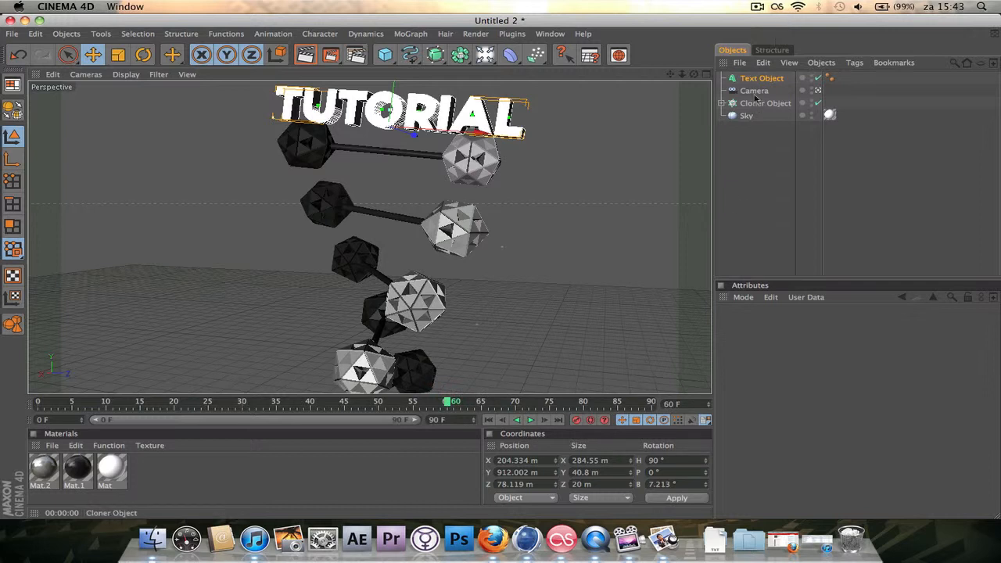
pyautogui.click(753, 90)
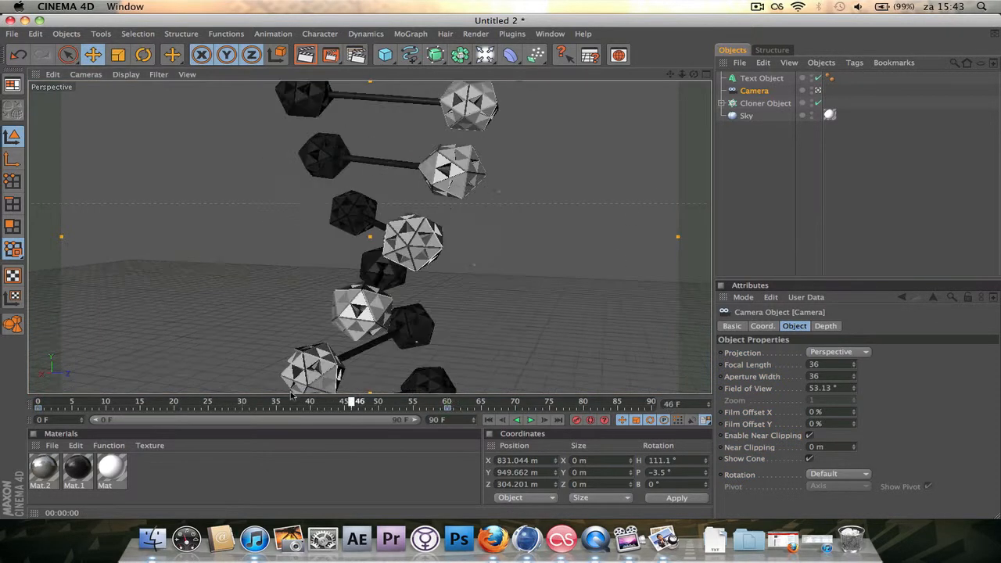
pyautogui.moveTo(354, 401); pyautogui.dragTo(426, 401)
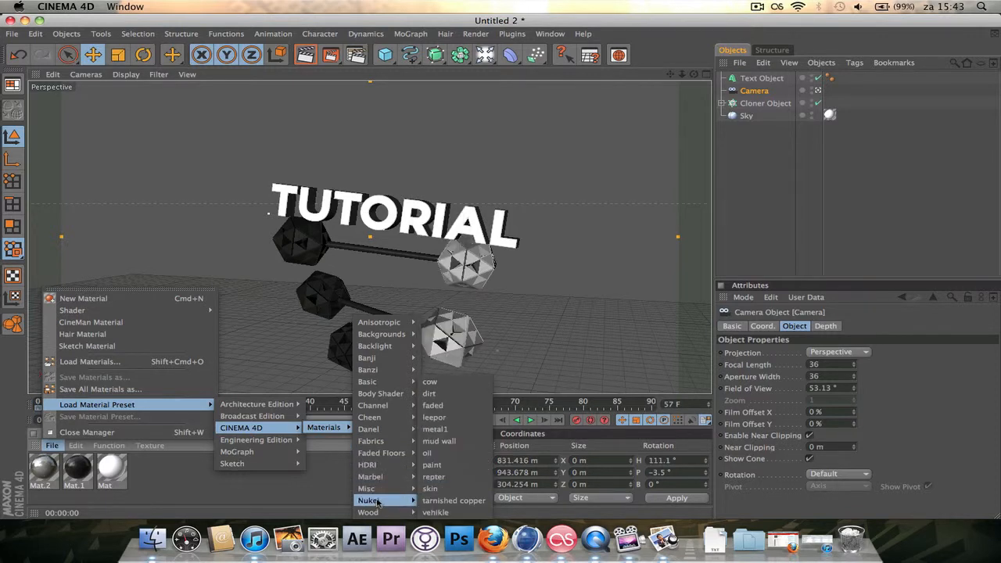
pyautogui.moveTo(368, 428)
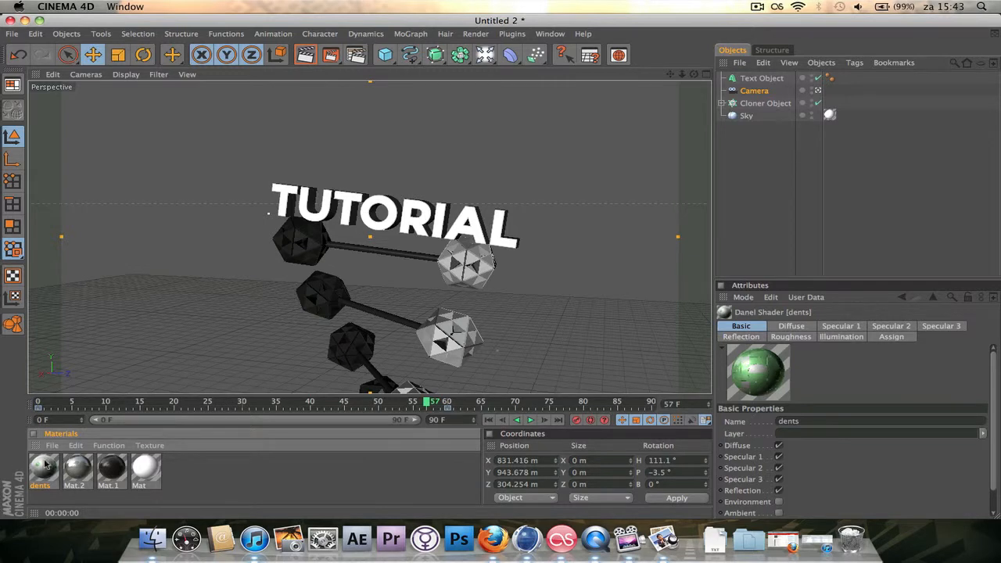
# Step: Open the newly loaded 'dents' preset material in the Material Editor
pyautogui.doubleClick(43, 470)
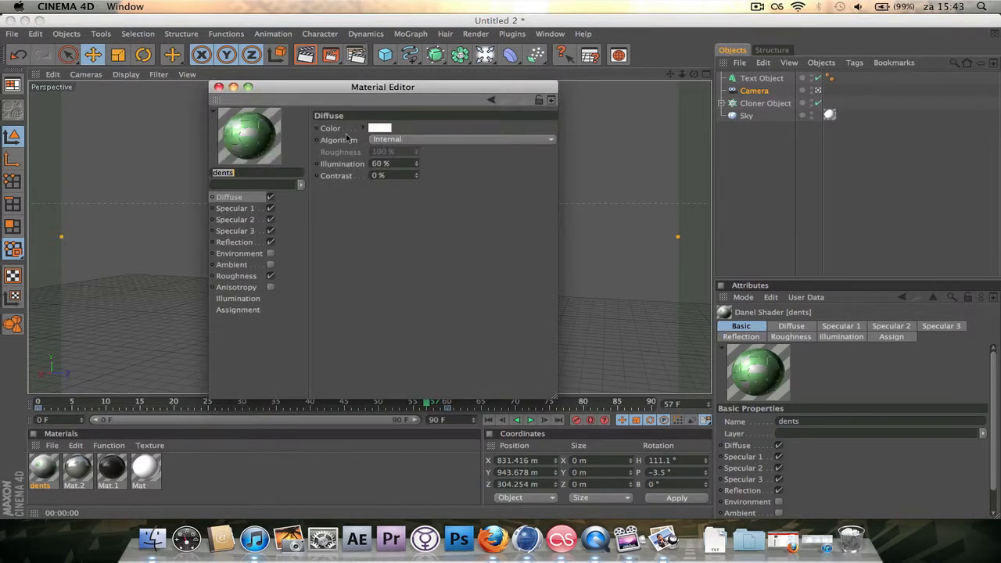
# Step: Set the dents material's diffuse colour to black
pyautogui.click(379, 128)
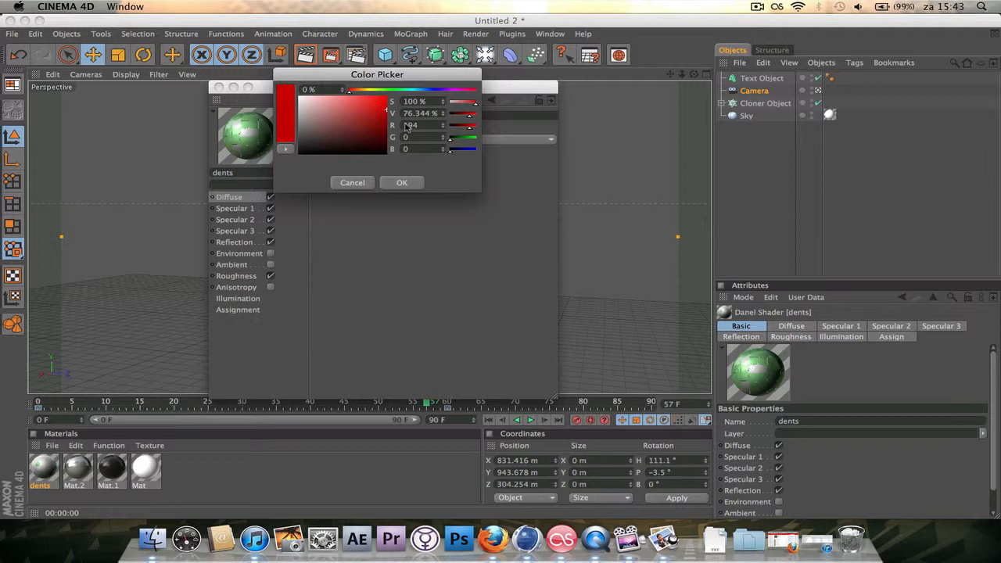
pyautogui.click(401, 182)
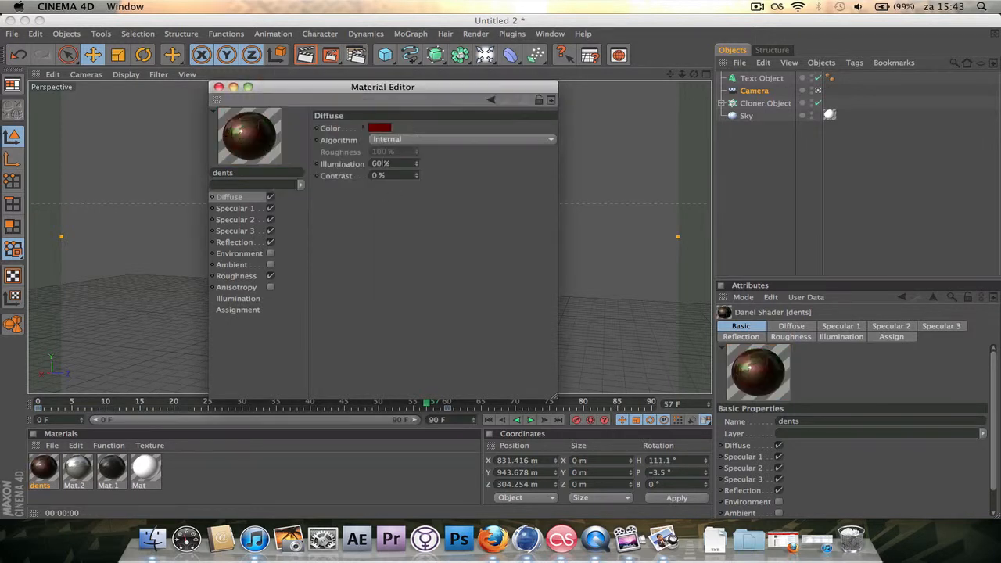
pyautogui.click(381, 128)
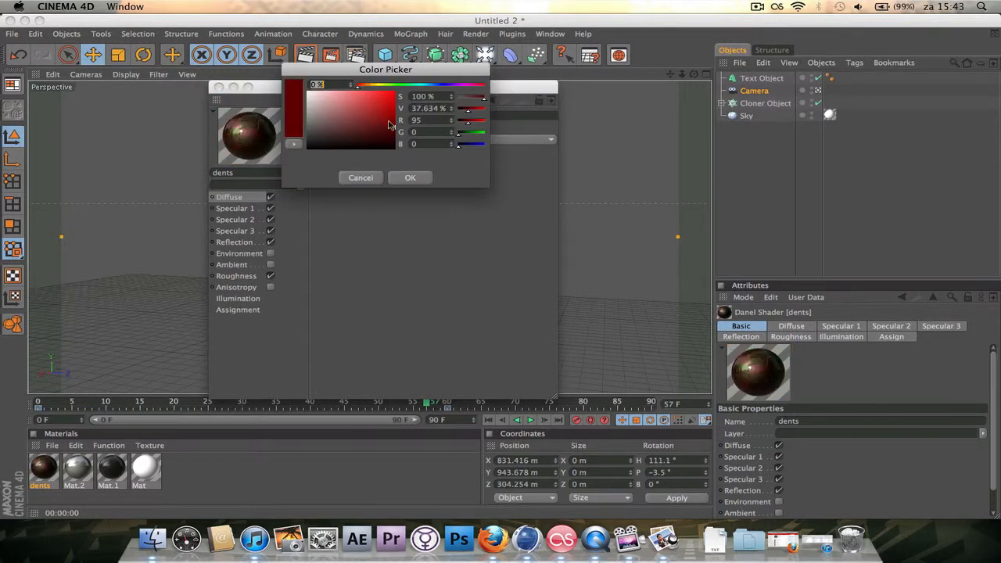
pyautogui.click(410, 178)
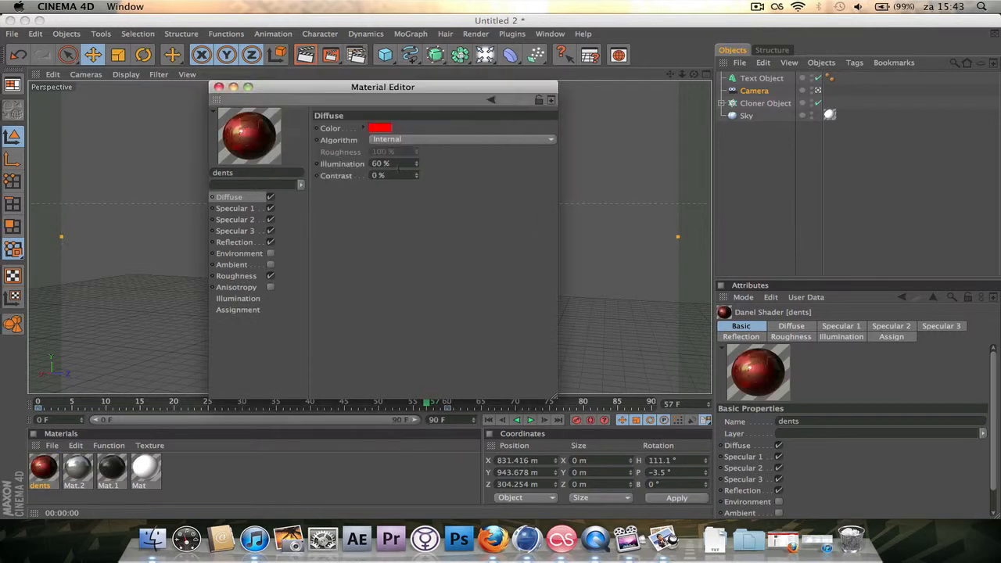
pyautogui.click(380, 127)
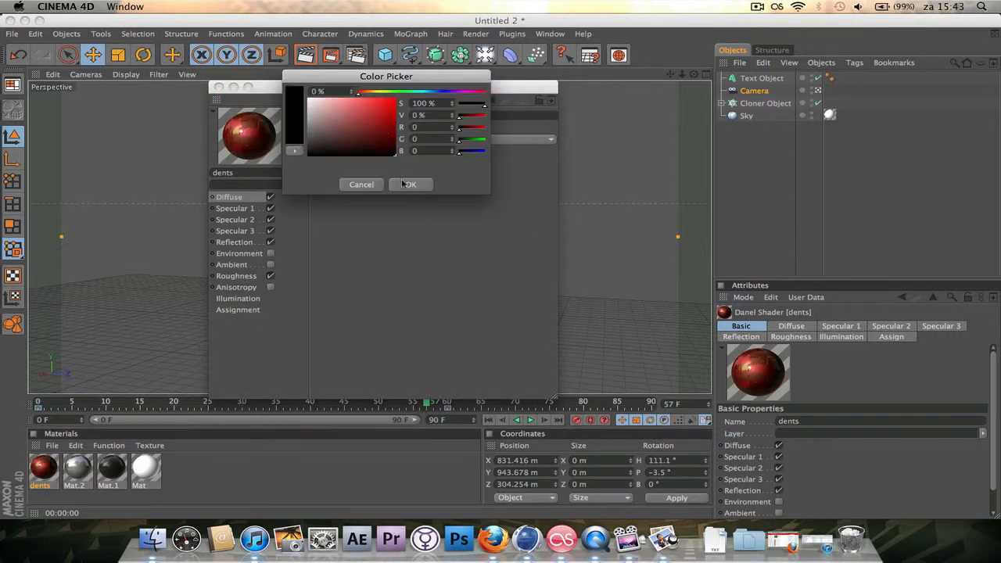
pyautogui.click(409, 184)
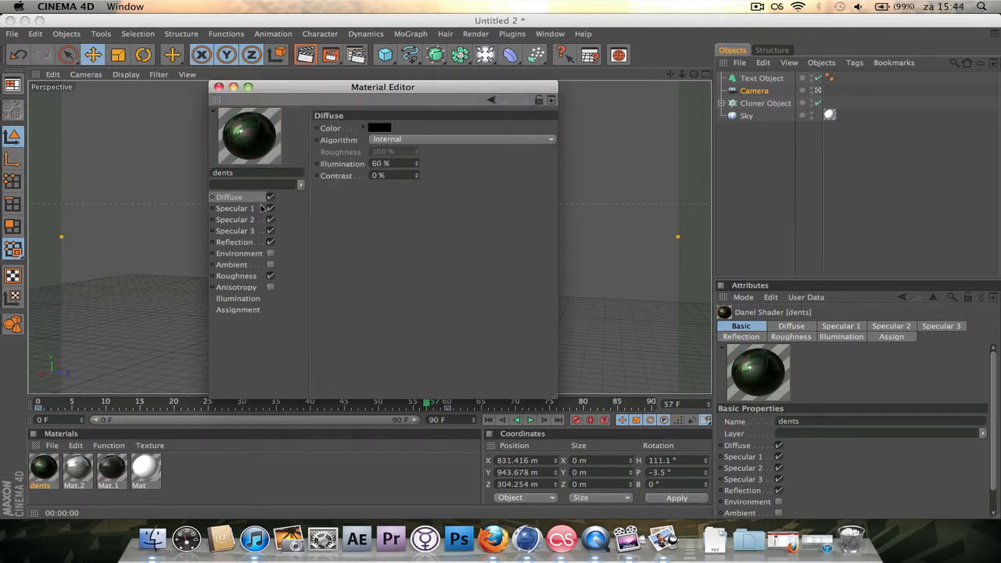
# Step: Give the Roughness channel a red grit colour at 124% grit intensity
pyautogui.click(236, 219)
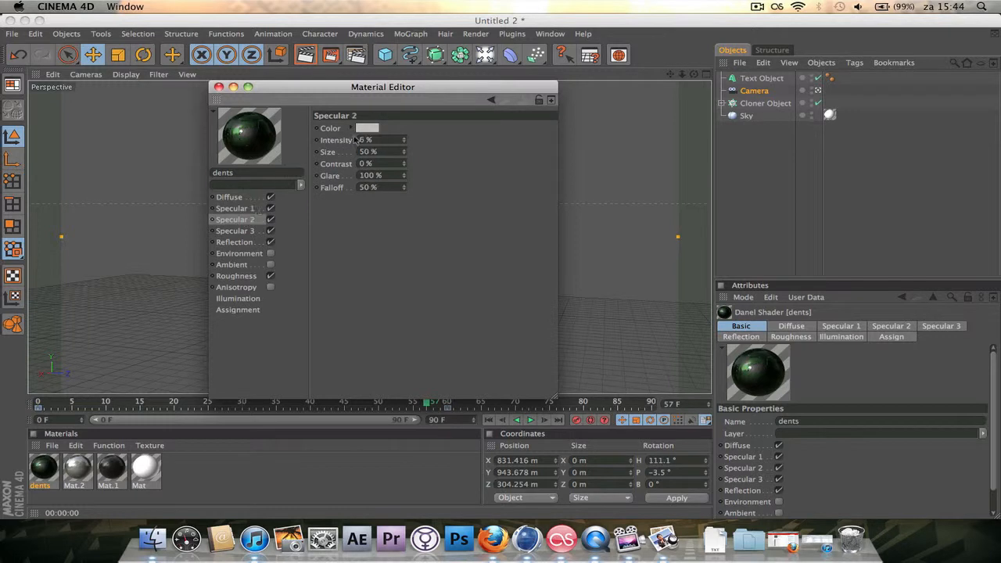
pyautogui.click(236, 230)
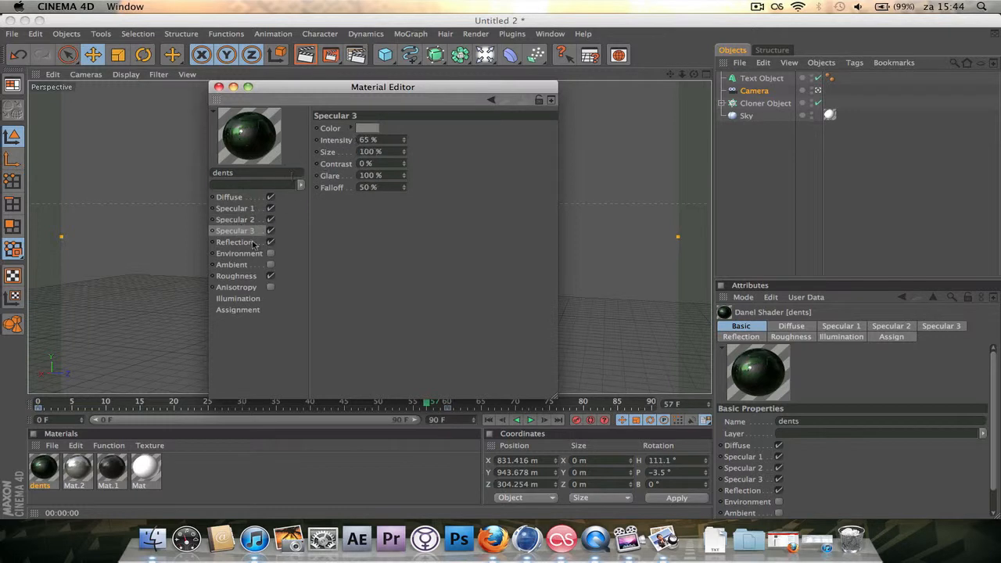
pyautogui.click(237, 275)
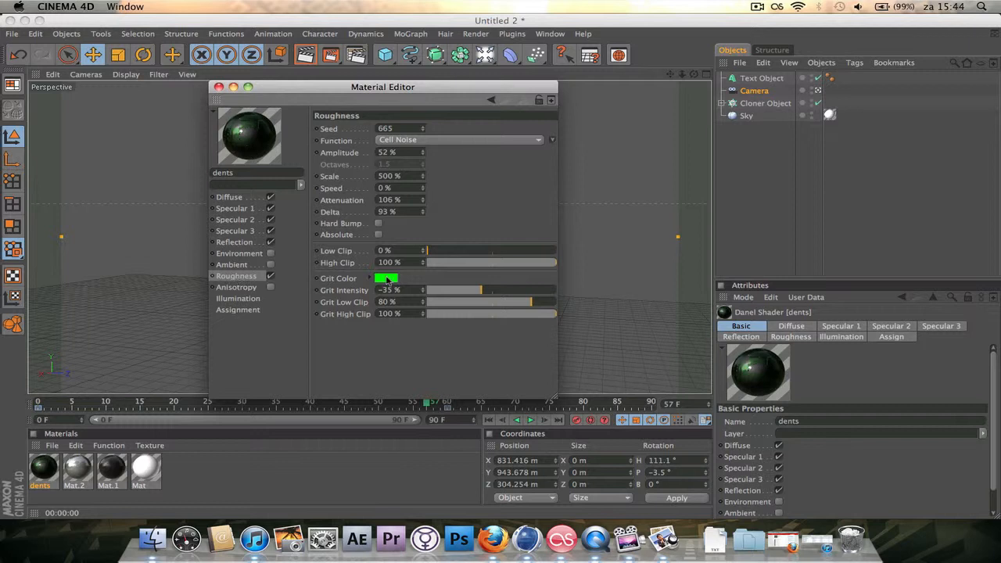
pyautogui.click(386, 279)
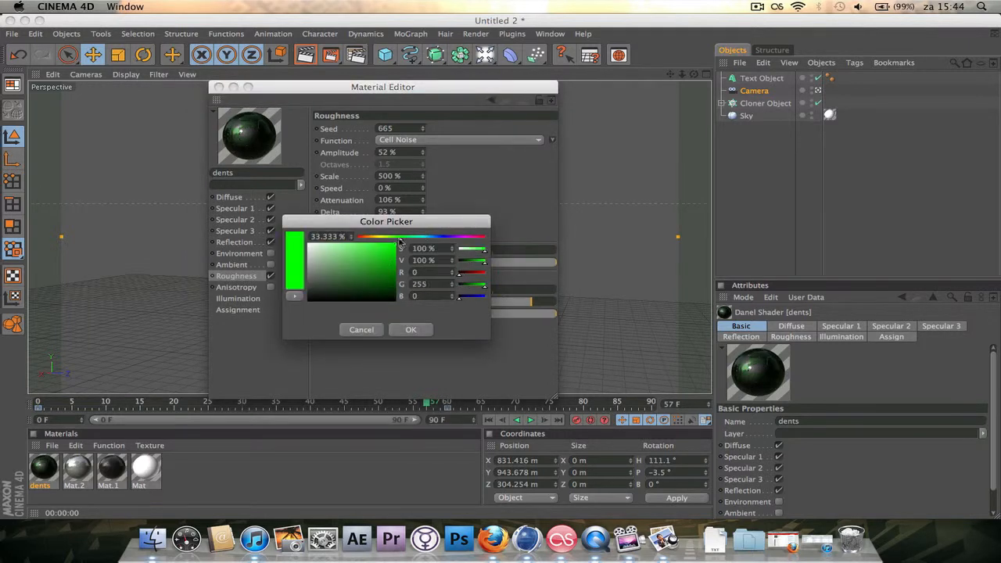
pyautogui.click(411, 330)
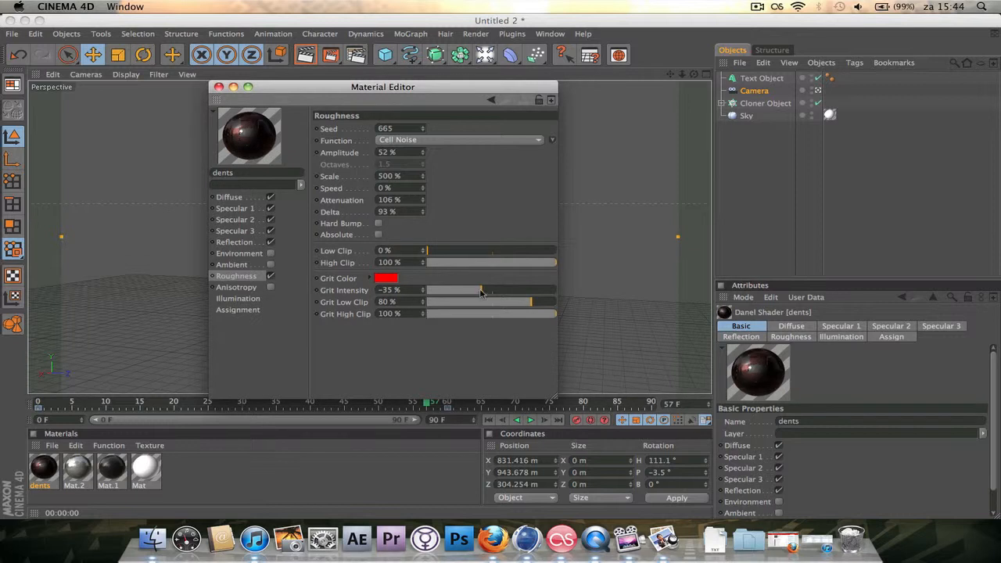
pyautogui.moveTo(481, 290); pyautogui.dragTo(556, 290)
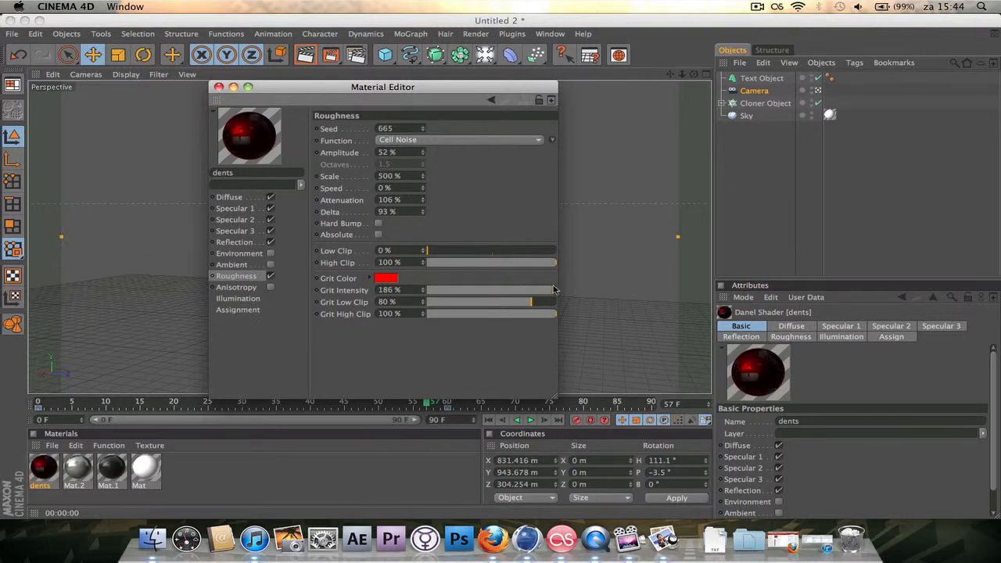
pyautogui.moveTo(547, 290); pyautogui.dragTo(532, 290)
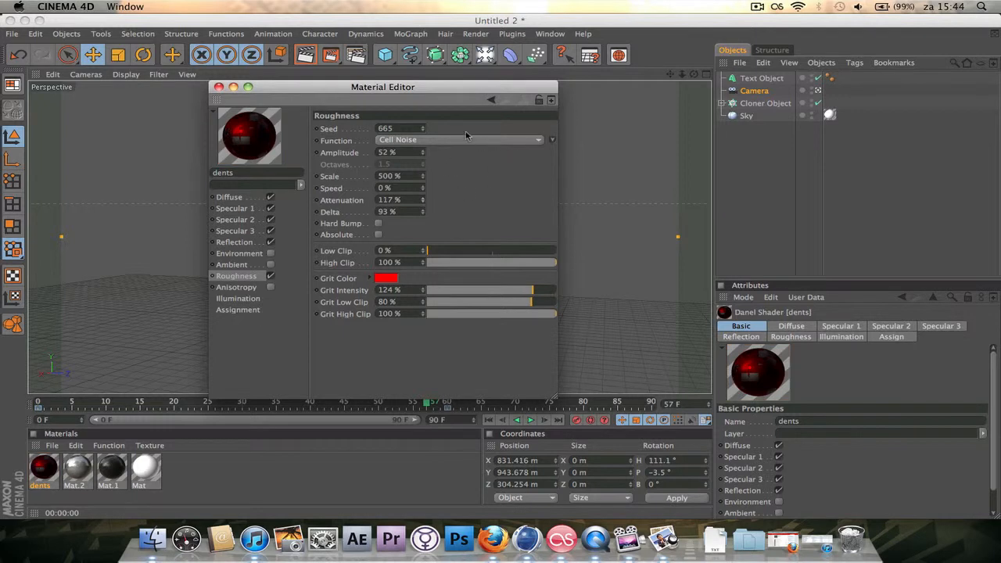
pyautogui.moveTo(258, 287)
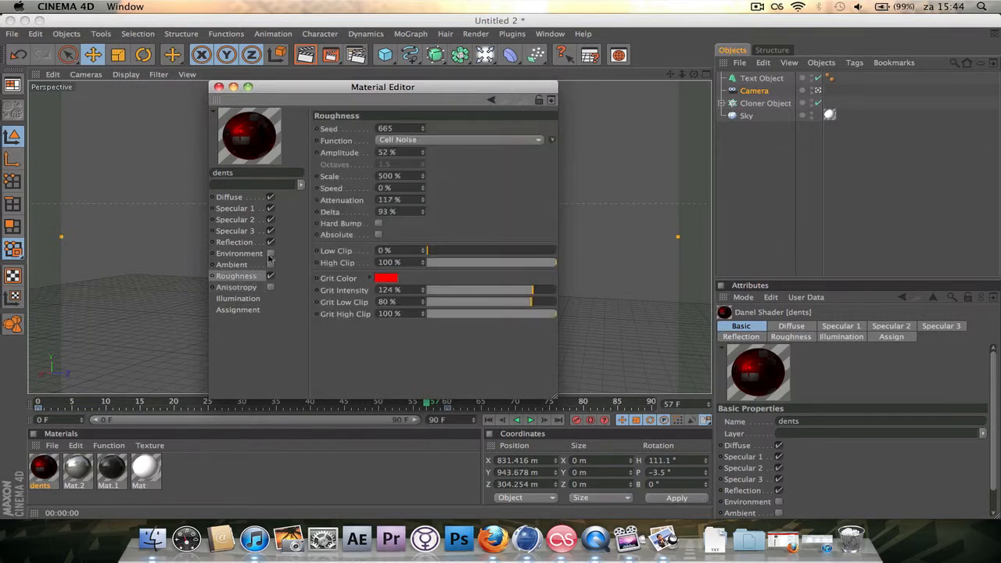
pyautogui.click(235, 242)
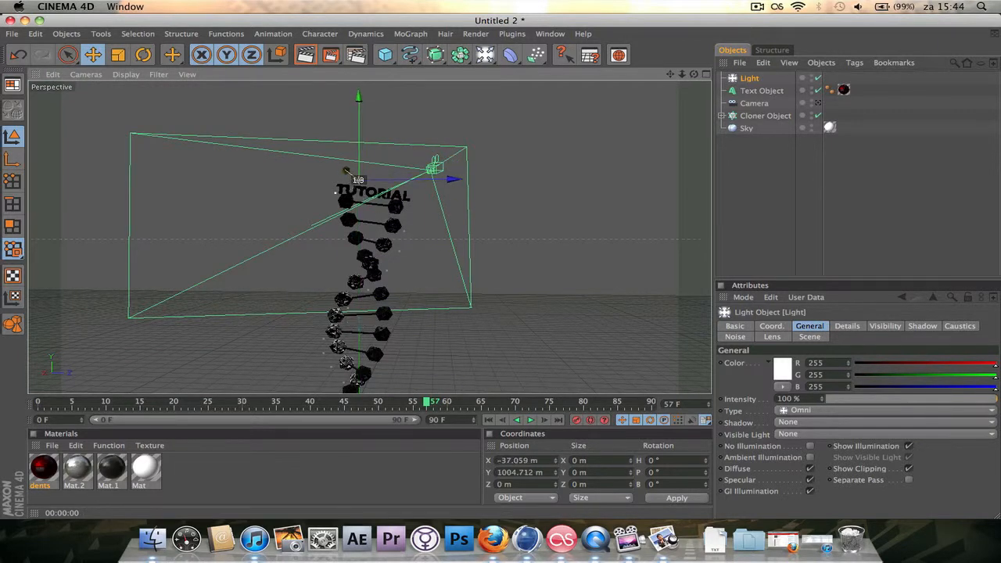
# Step: Move the omni light to the right of and in front of the DNA strand
pyautogui.moveTo(358, 180); pyautogui.dragTo(323, 152)
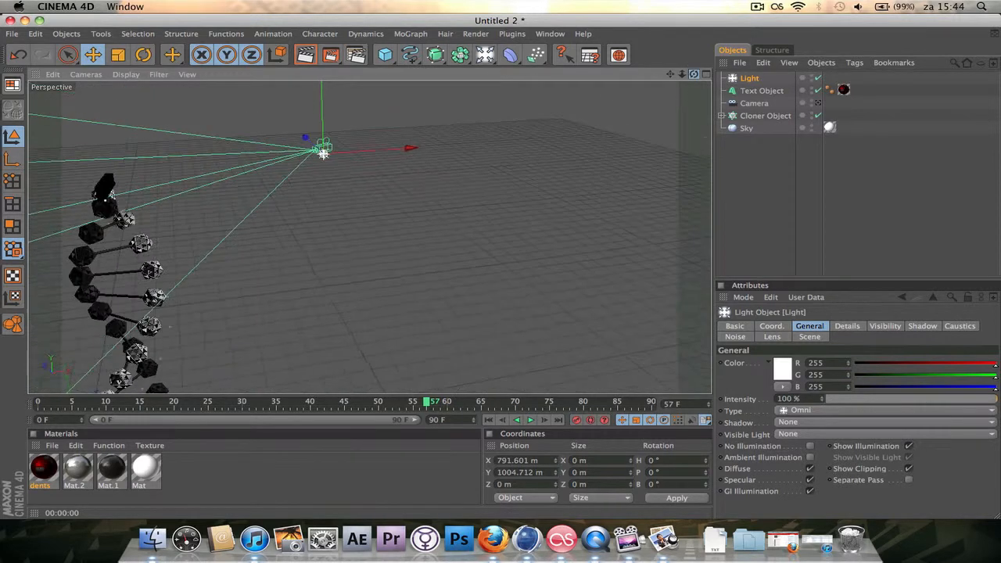
pyautogui.moveTo(324, 153); pyautogui.dragTo(380, 134)
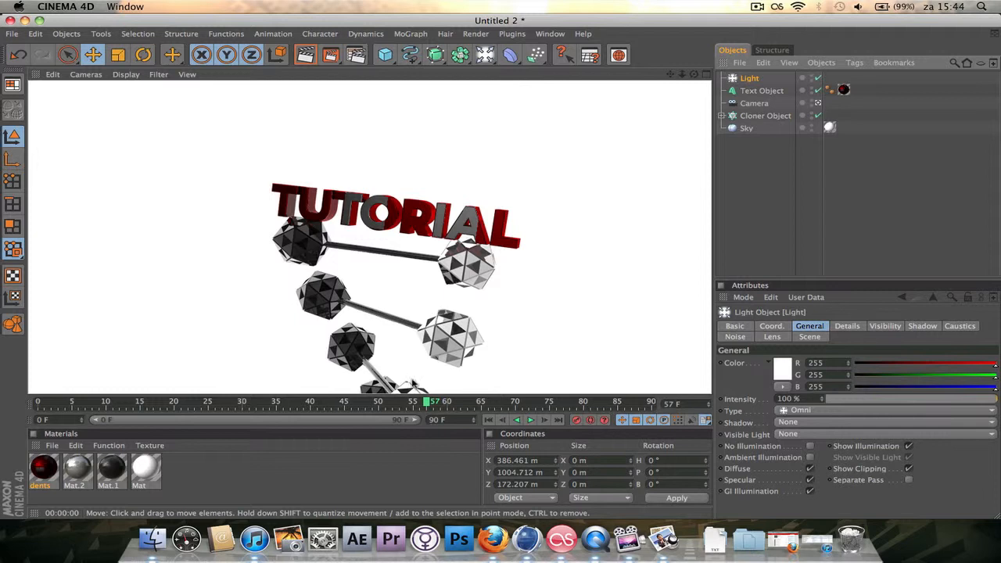
pyautogui.moveTo(415, 379)
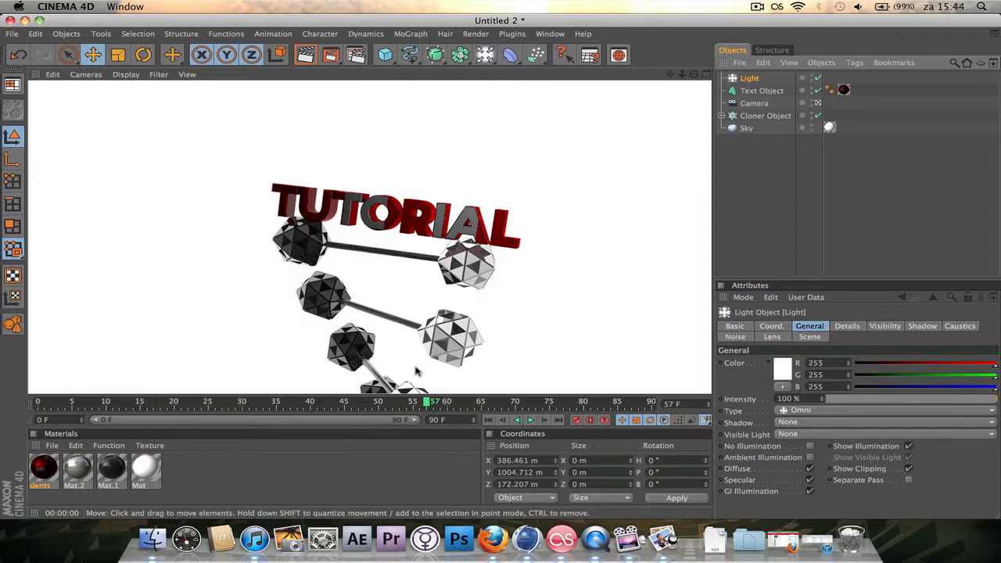
pyautogui.moveTo(427, 368)
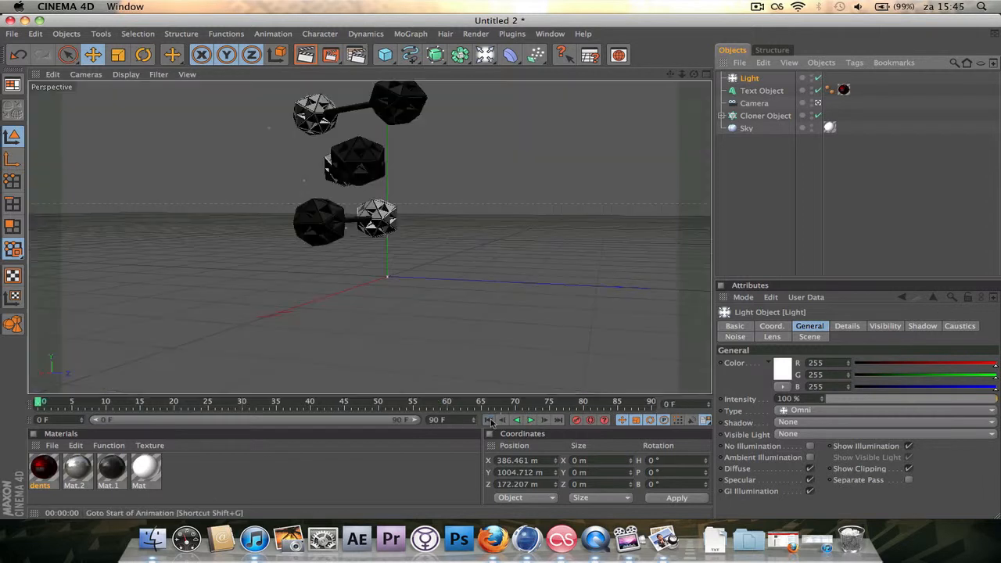
# Step: Play the animation from the first frame, scrubbing to about frame 51 and back to 33
pyautogui.click(530, 420)
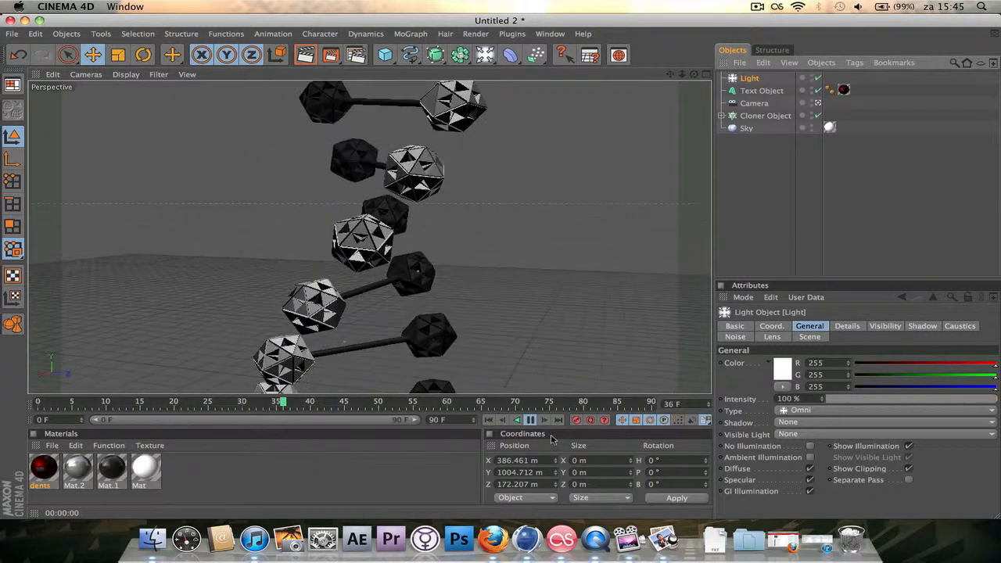
pyautogui.click(530, 420)
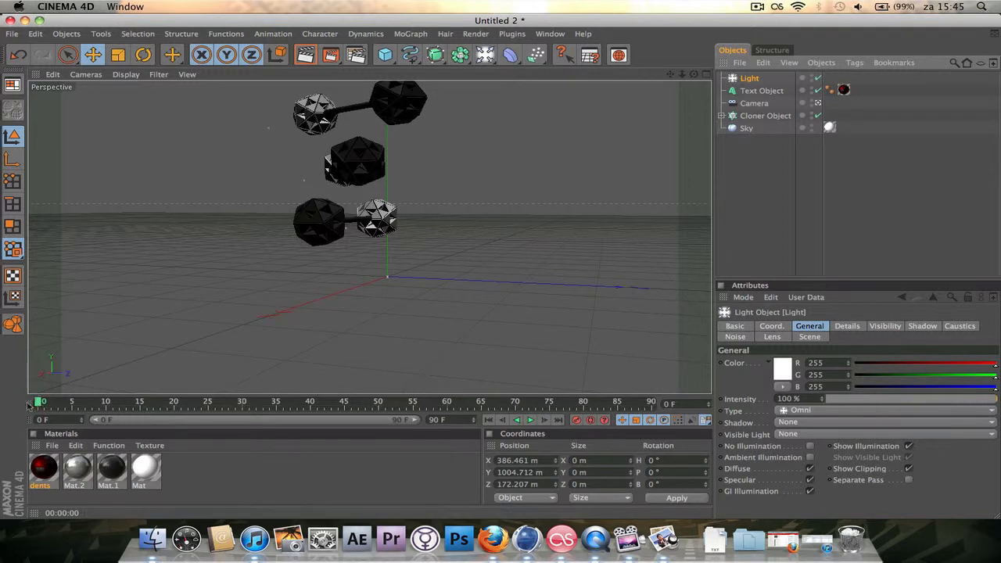
pyautogui.moveTo(41, 401); pyautogui.dragTo(482, 401)
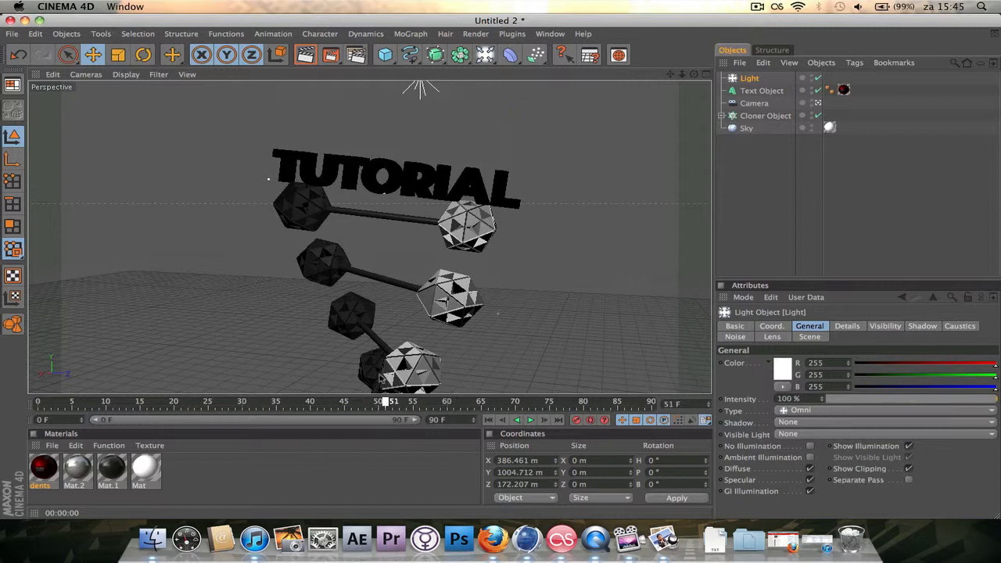
pyautogui.moveTo(391, 401); pyautogui.dragTo(271, 401)
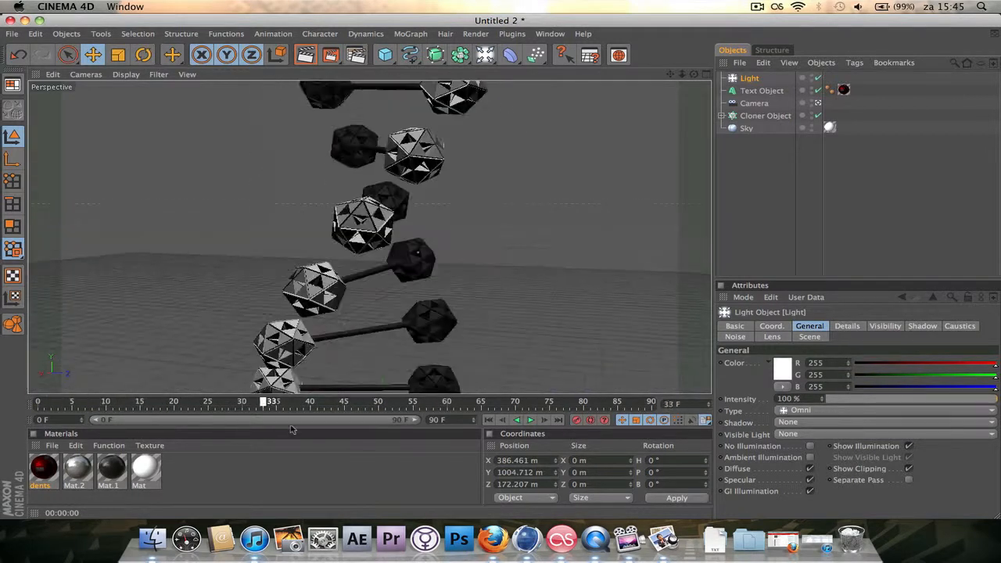